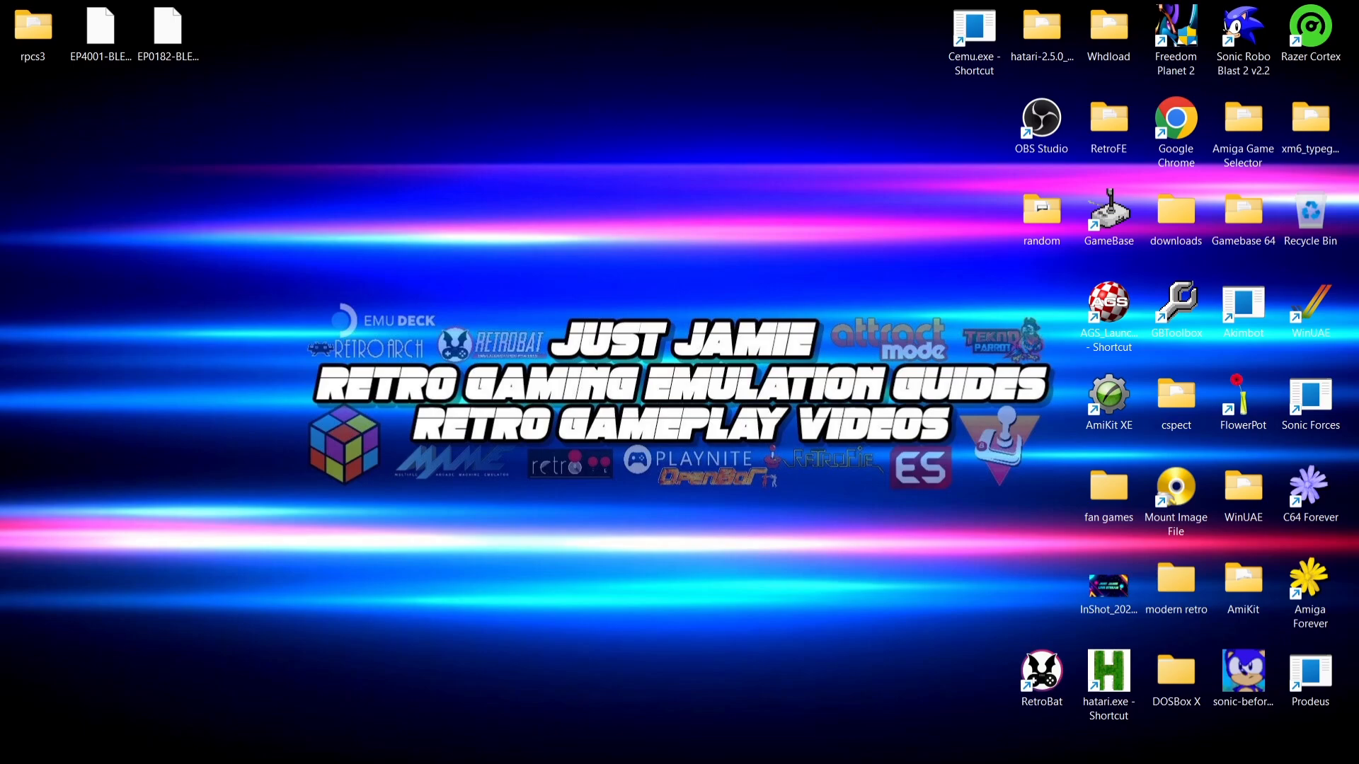
{"action": "mouse_move", "coordinate": [298, 55]}
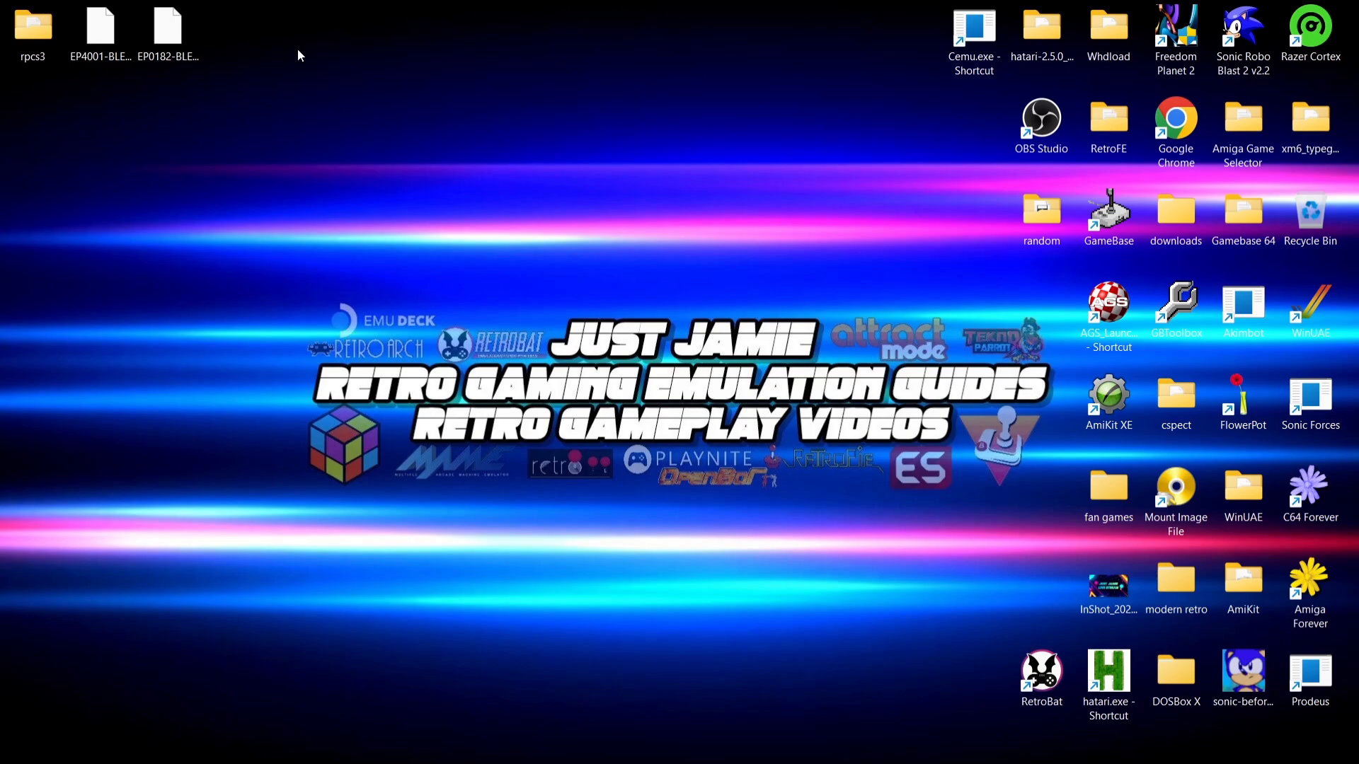
Step: Launch RPCS3 from its folder and maximize it to show the game list with update flags
{"action": "left_click", "coordinate": [167, 26]}
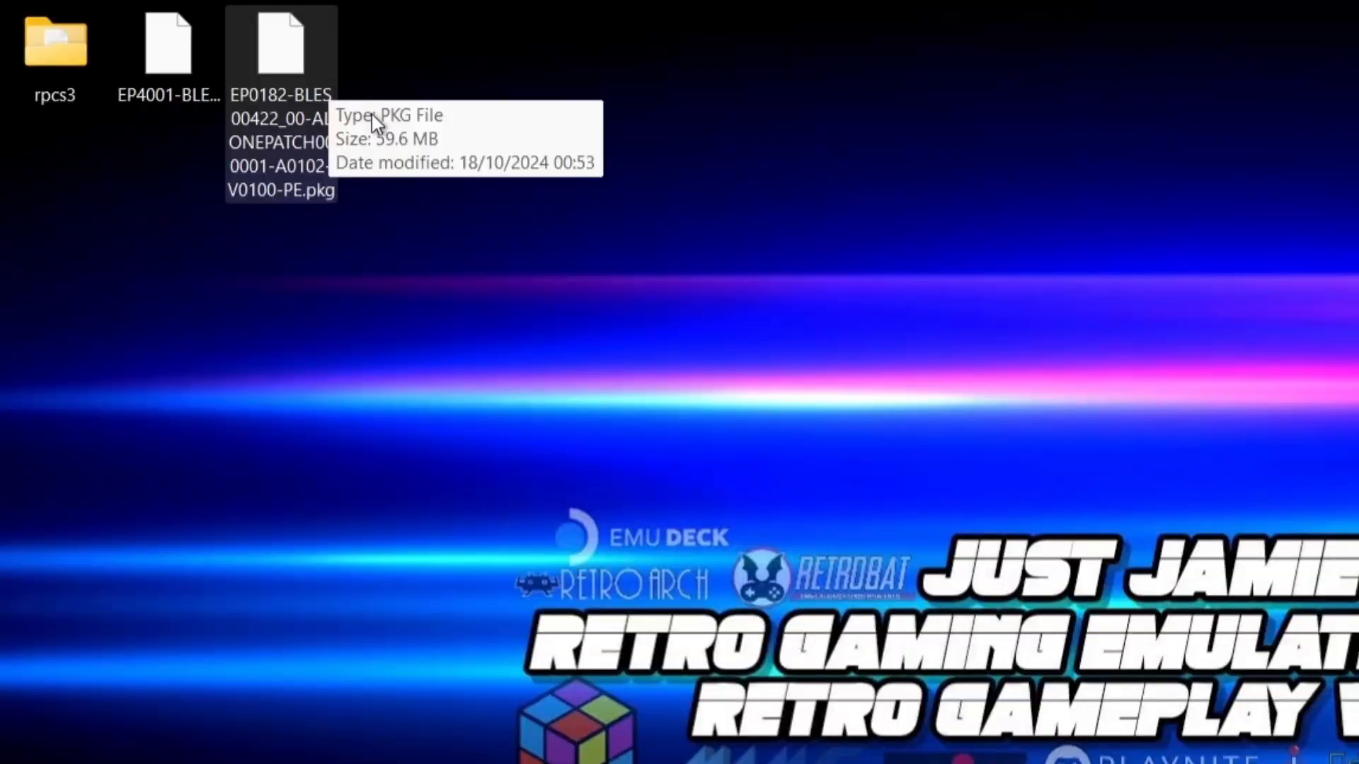
{"action": "mouse_move", "coordinate": [191, 207]}
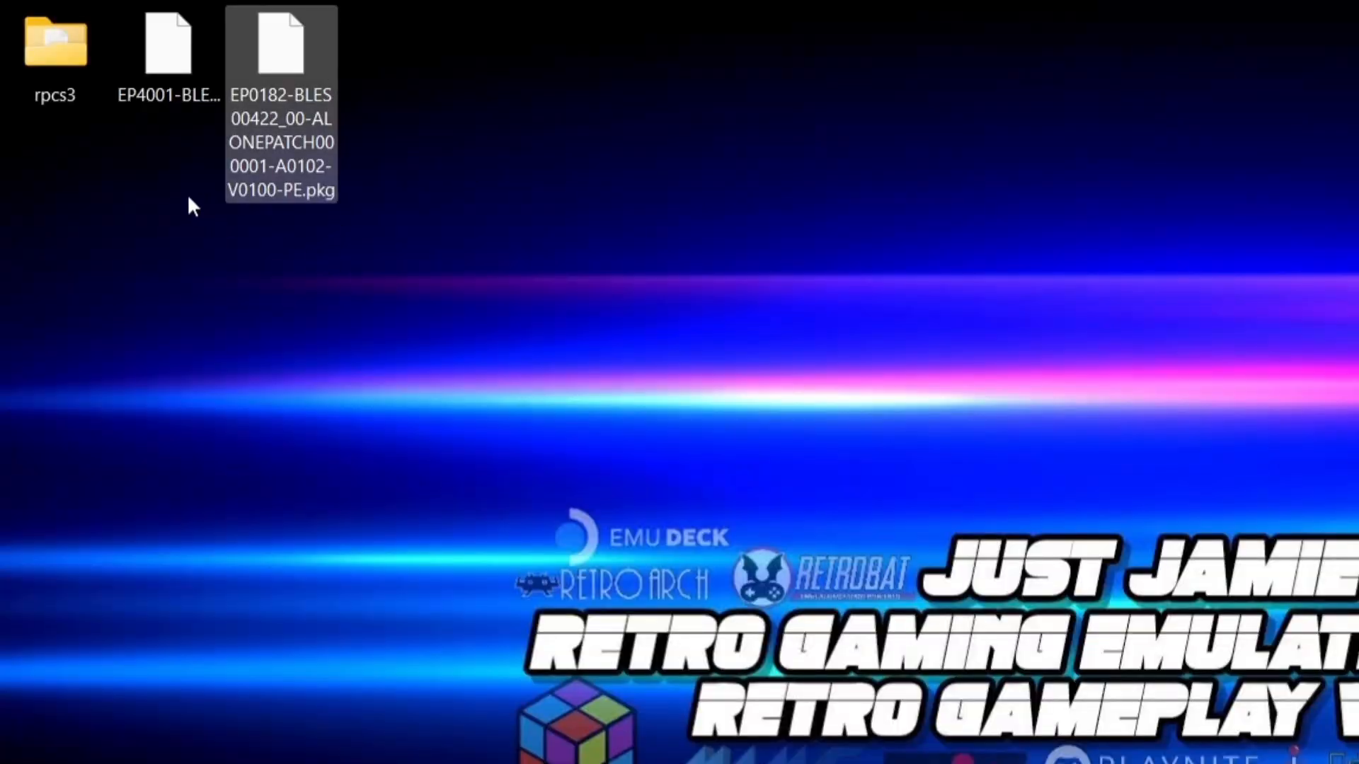
{"action": "left_click", "coordinate": [364, 170]}
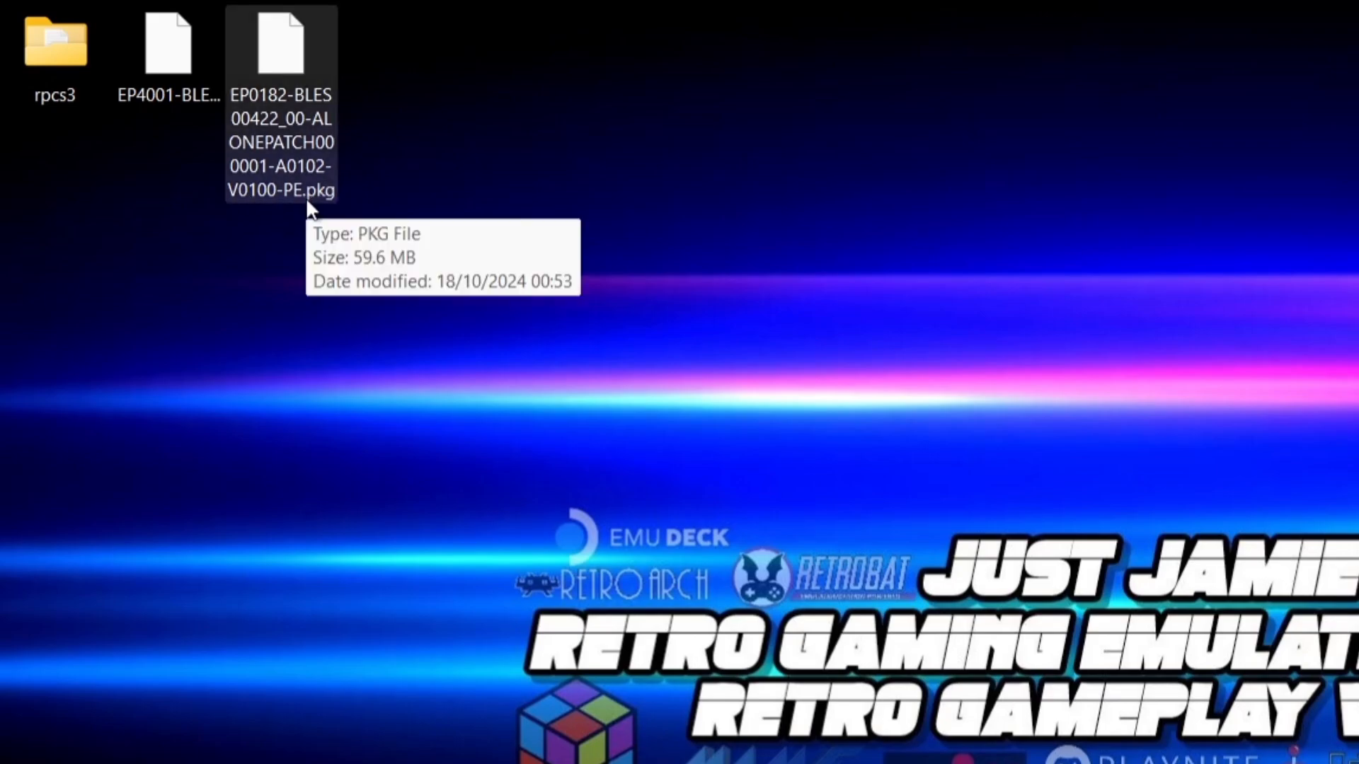
{"action": "mouse_move", "coordinate": [337, 215]}
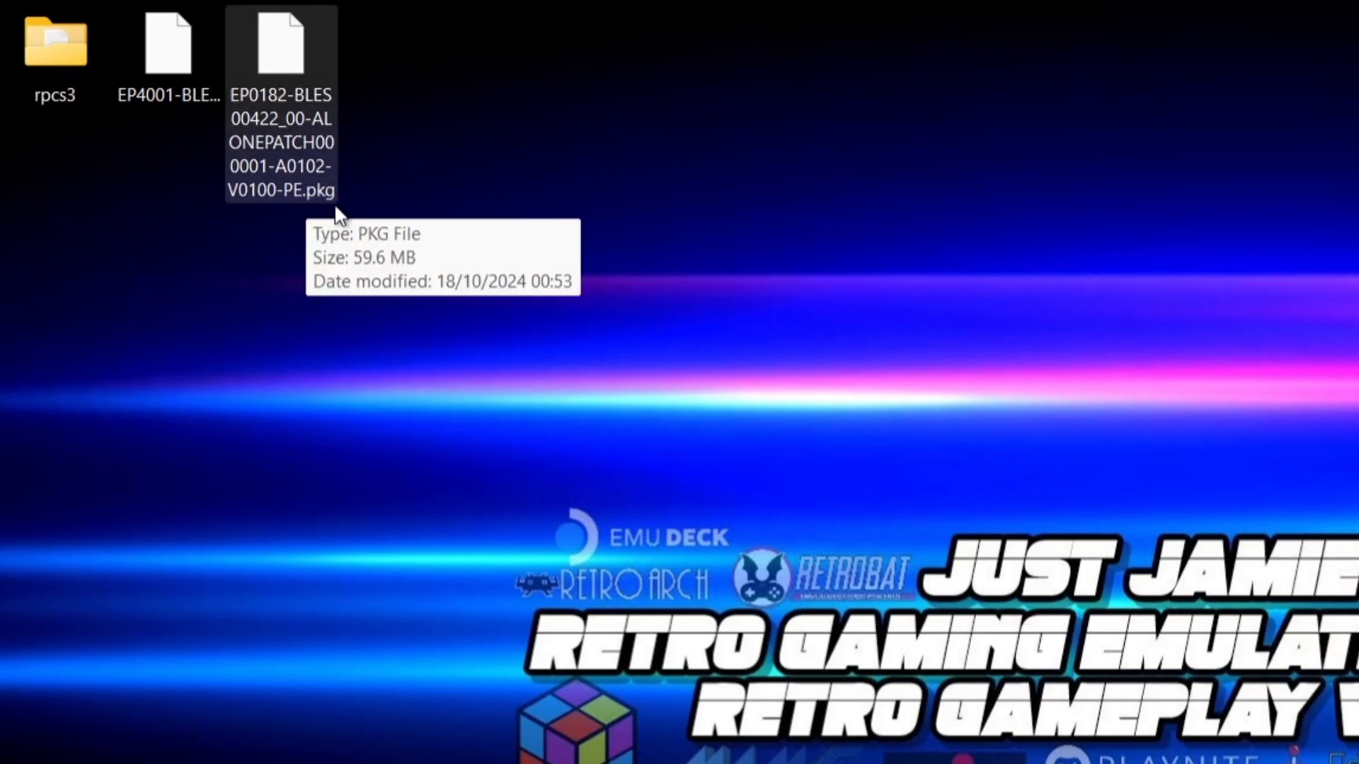
{"action": "mouse_move", "coordinate": [353, 206]}
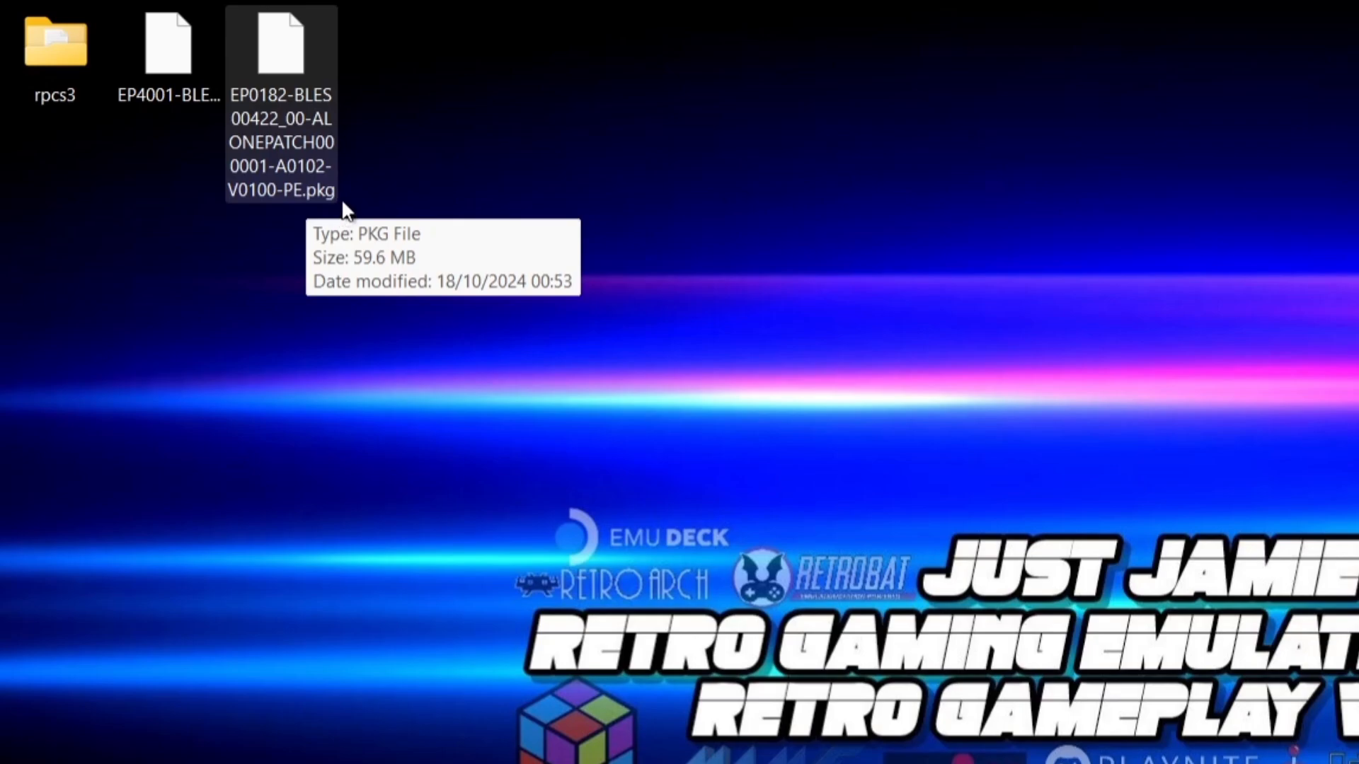
{"action": "mouse_move", "coordinate": [274, 119]}
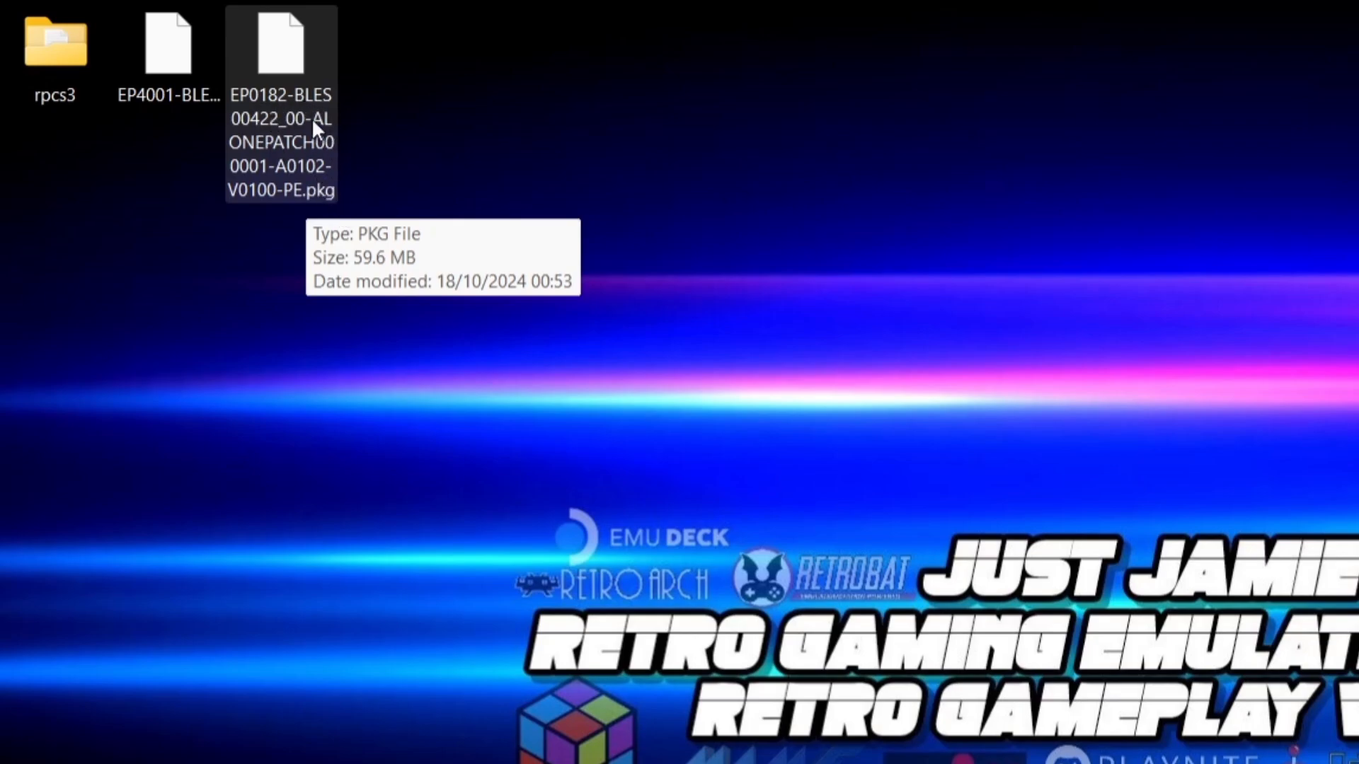
{"action": "mouse_move", "coordinate": [328, 116]}
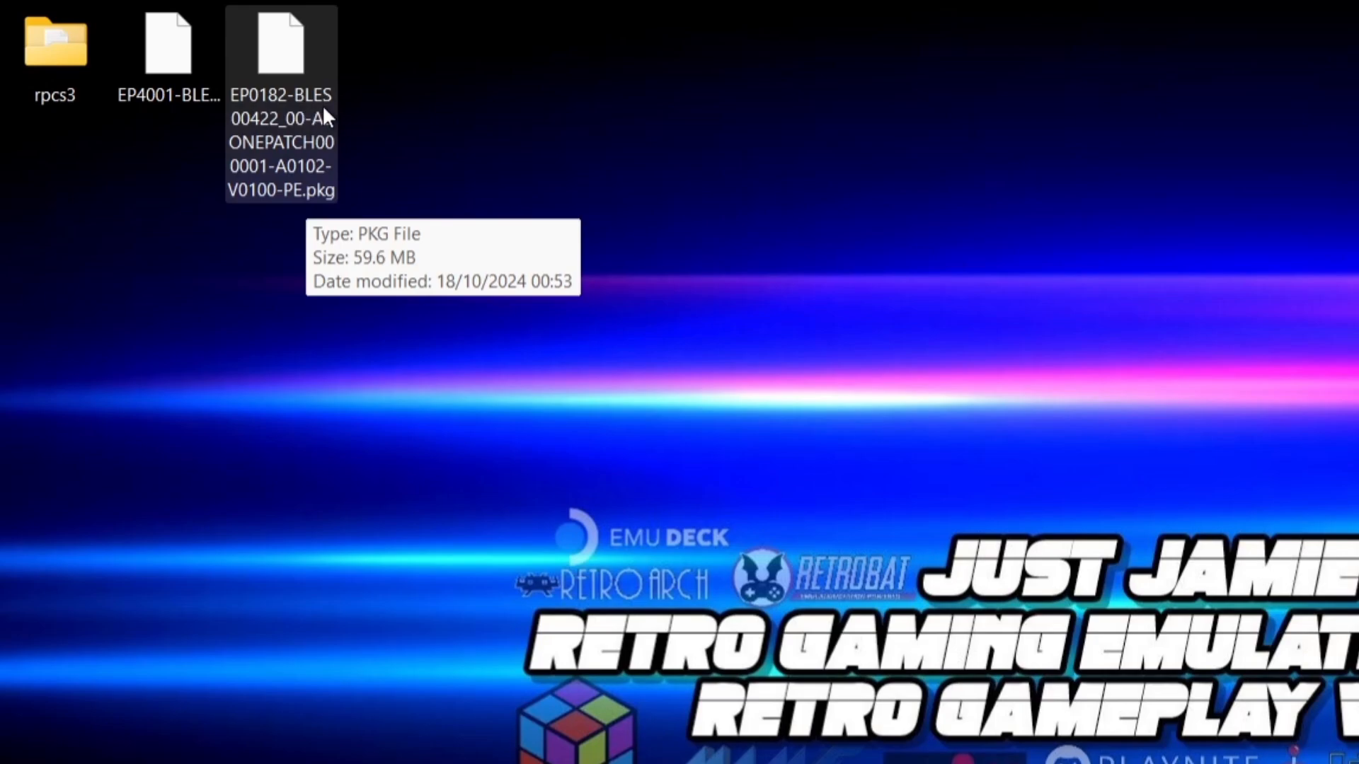
{"action": "mouse_move", "coordinate": [311, 113]}
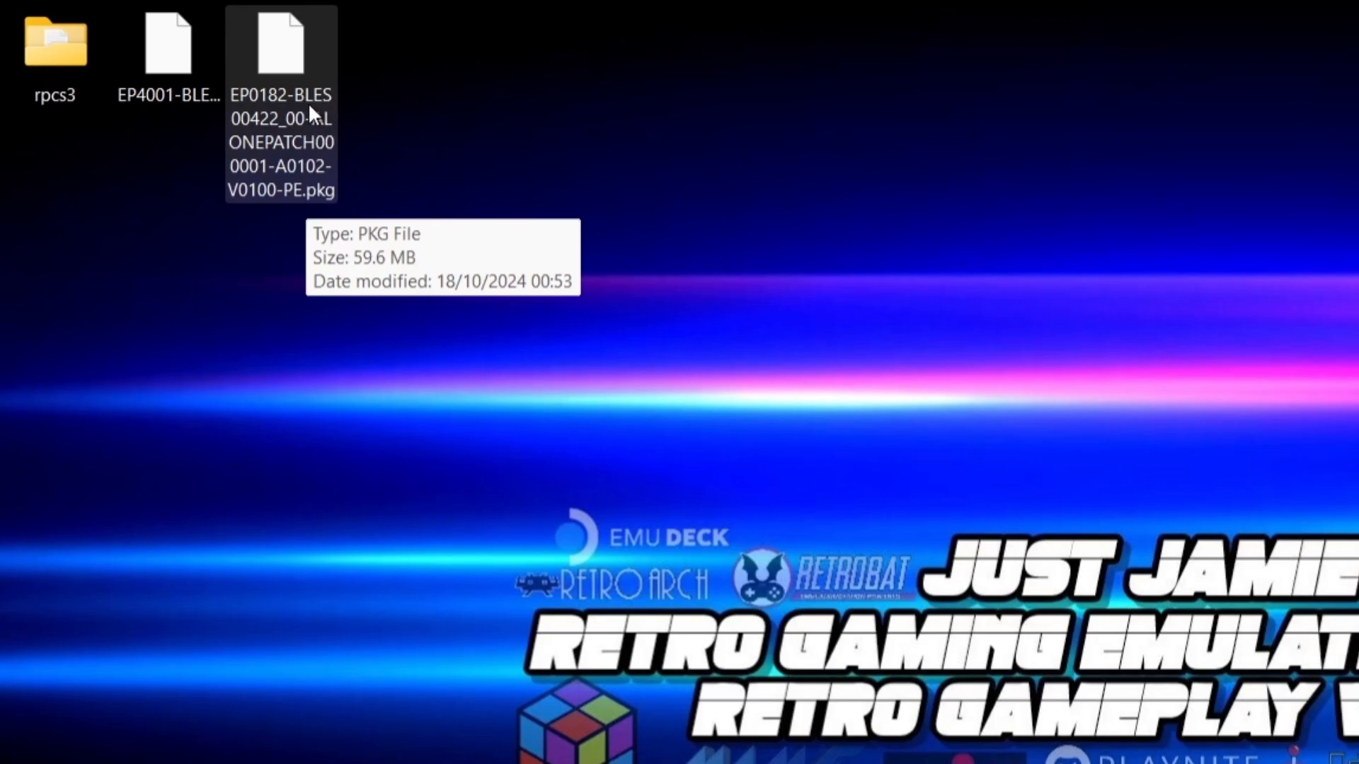
{"action": "mouse_move", "coordinate": [258, 134]}
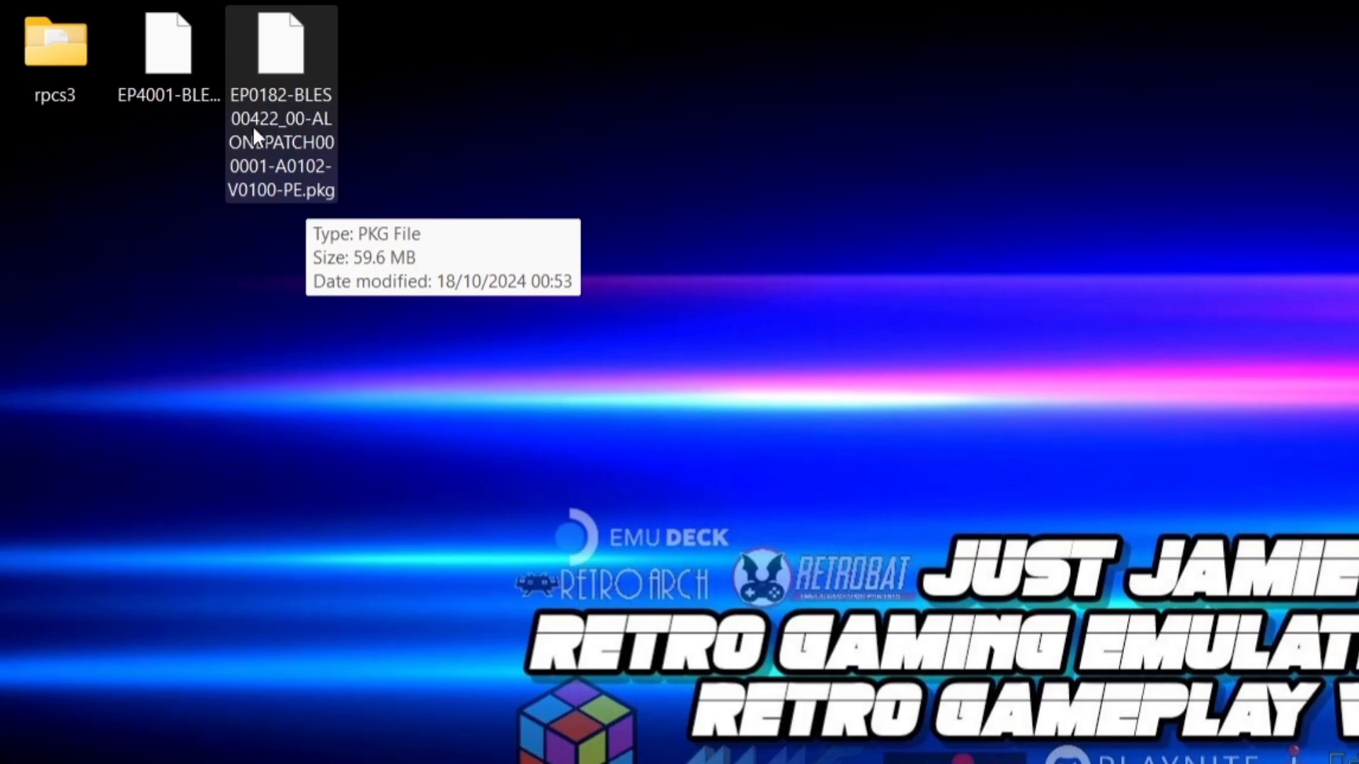
{"action": "mouse_move", "coordinate": [283, 139]}
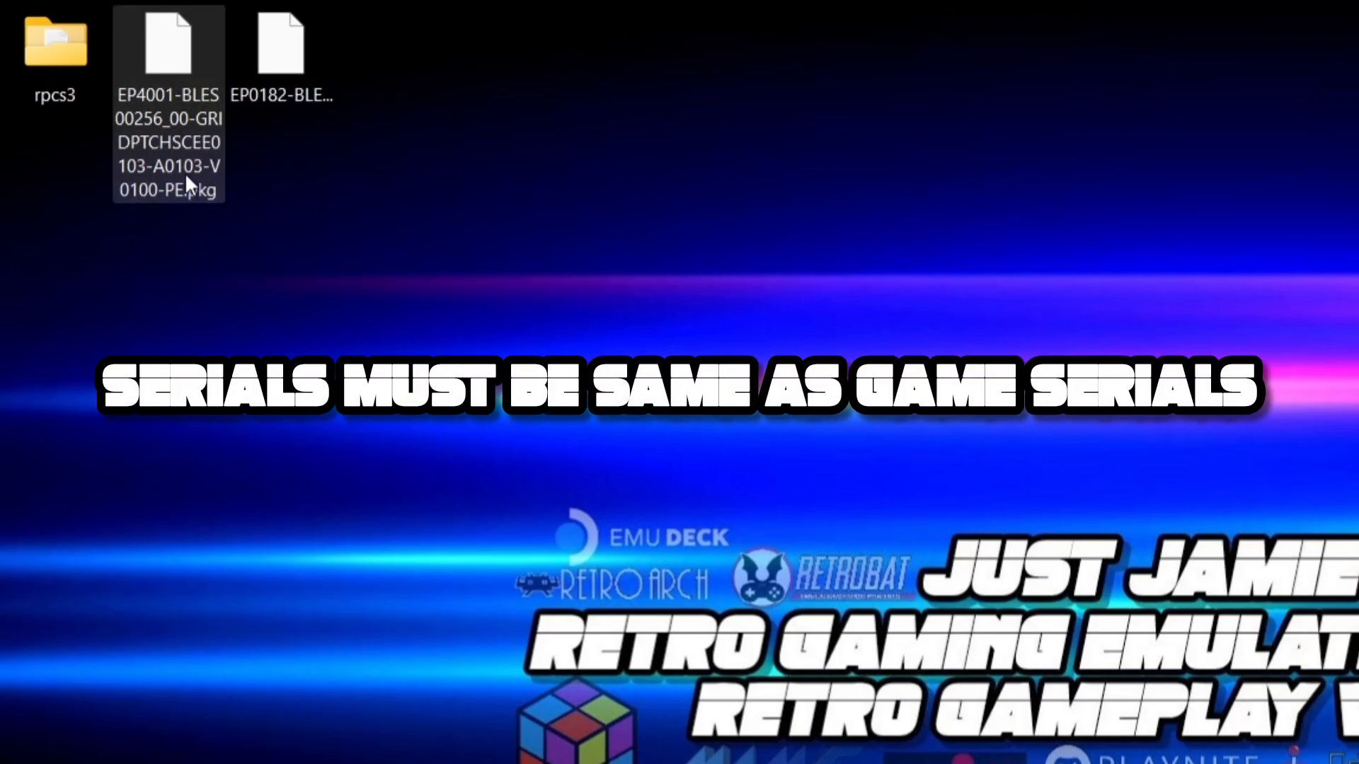
{"action": "mouse_move", "coordinate": [191, 124]}
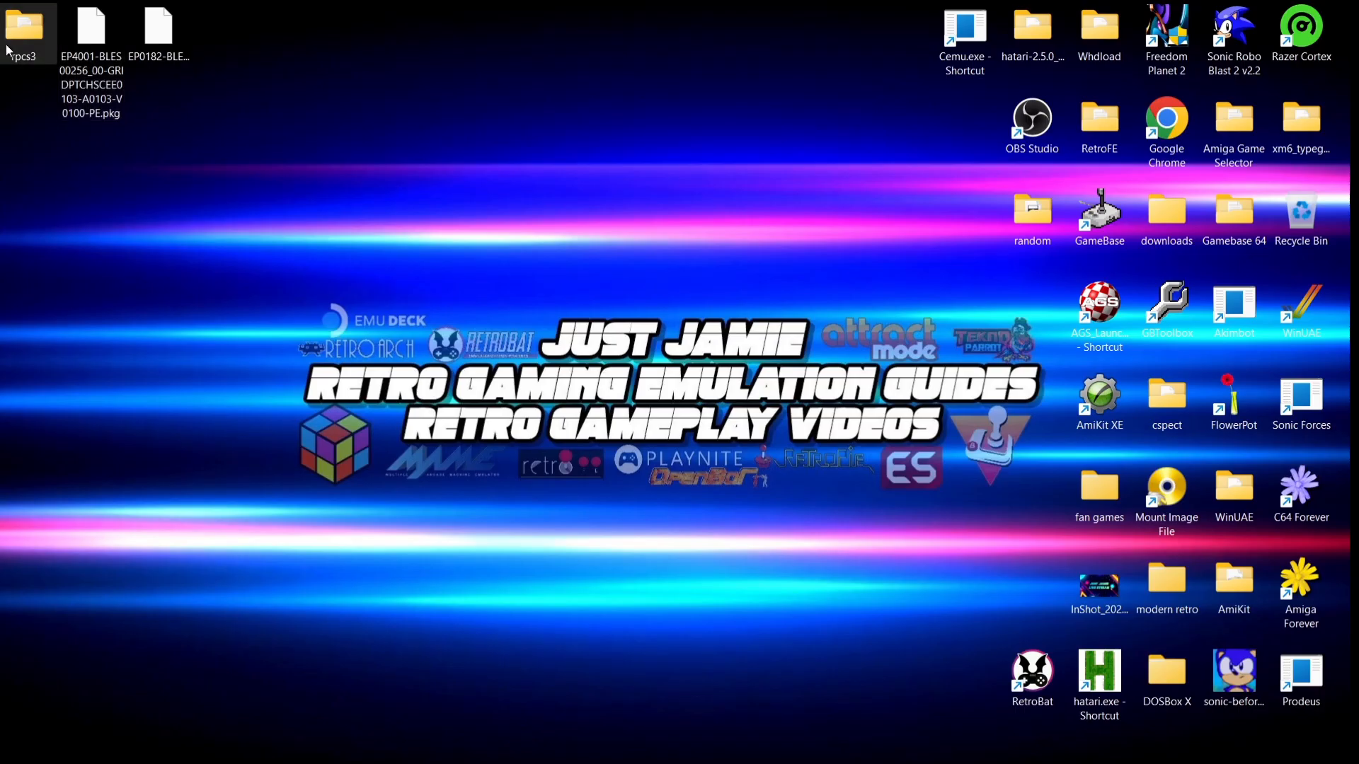
{"action": "double_click", "coordinate": [28, 26]}
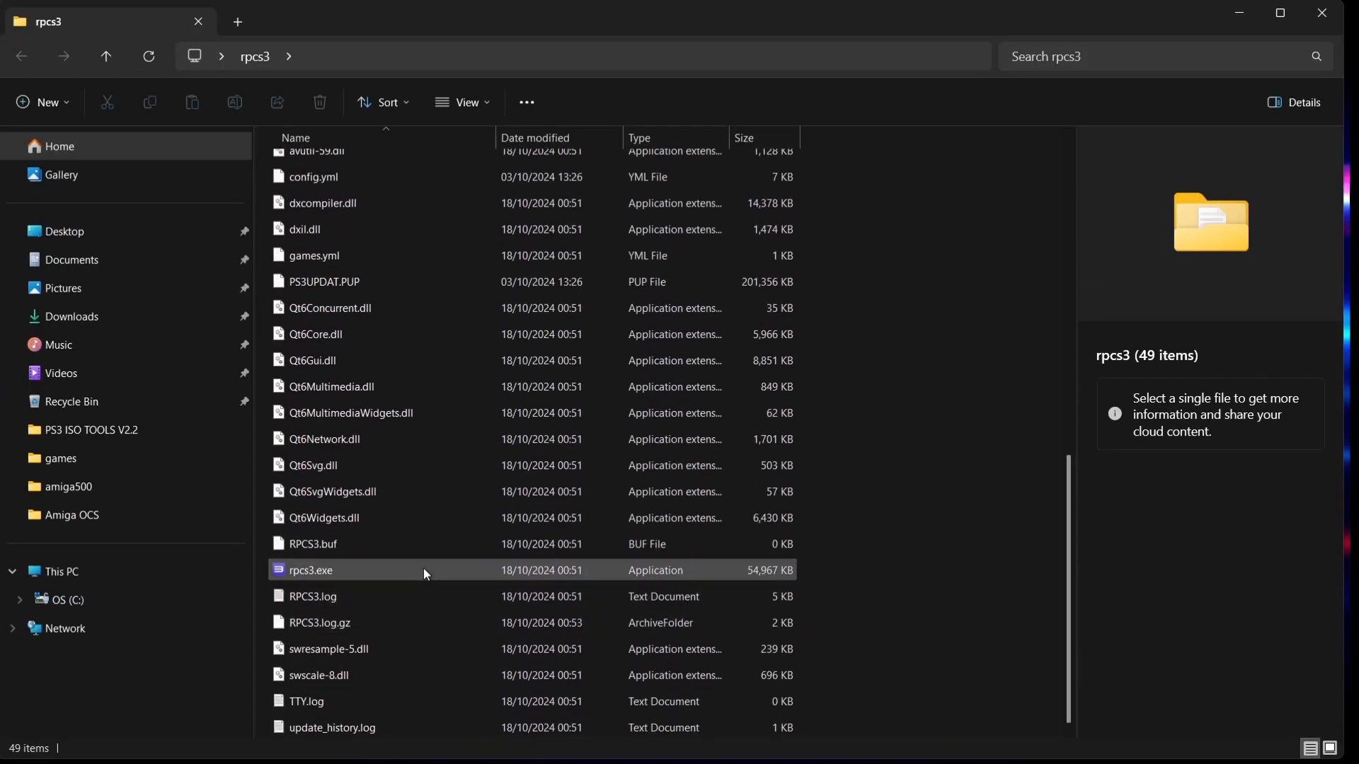
{"action": "double_click", "coordinate": [303, 569]}
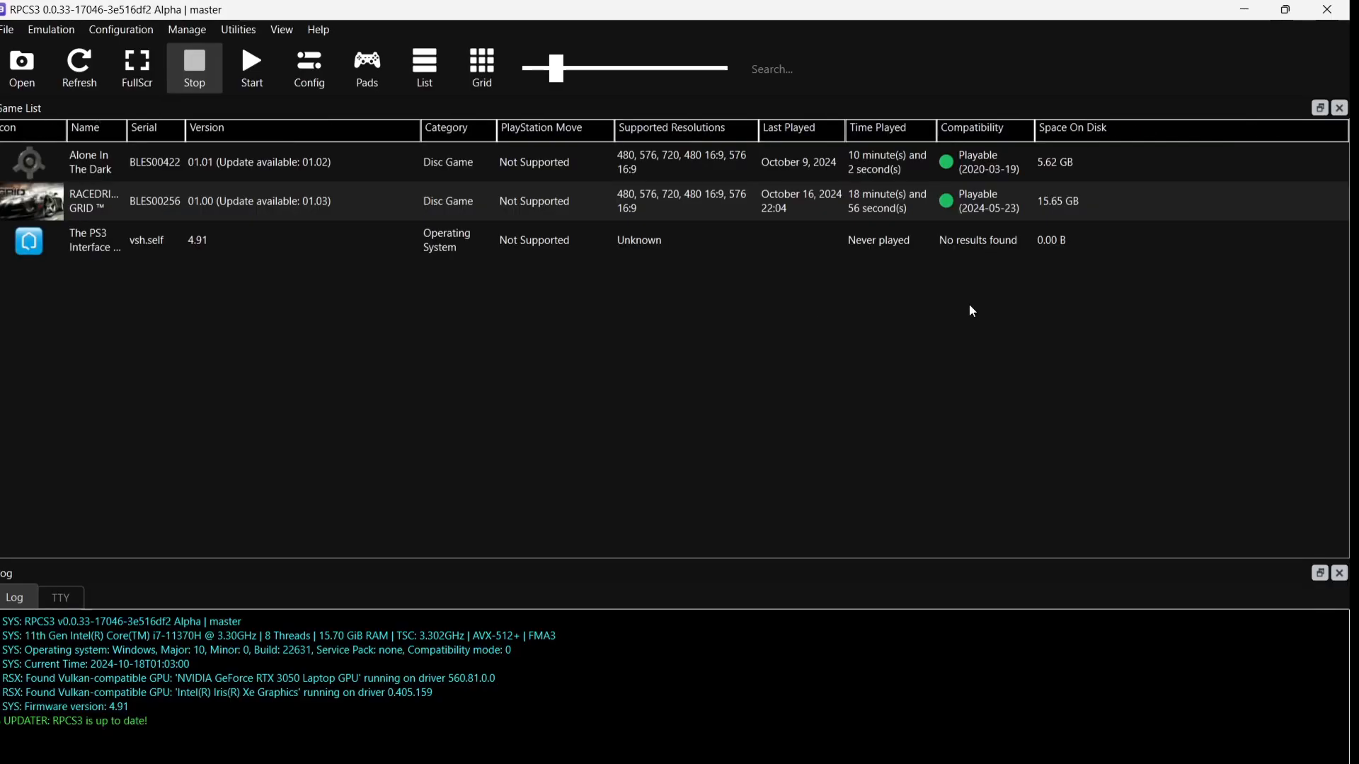
{"action": "mouse_move", "coordinate": [157, 148]}
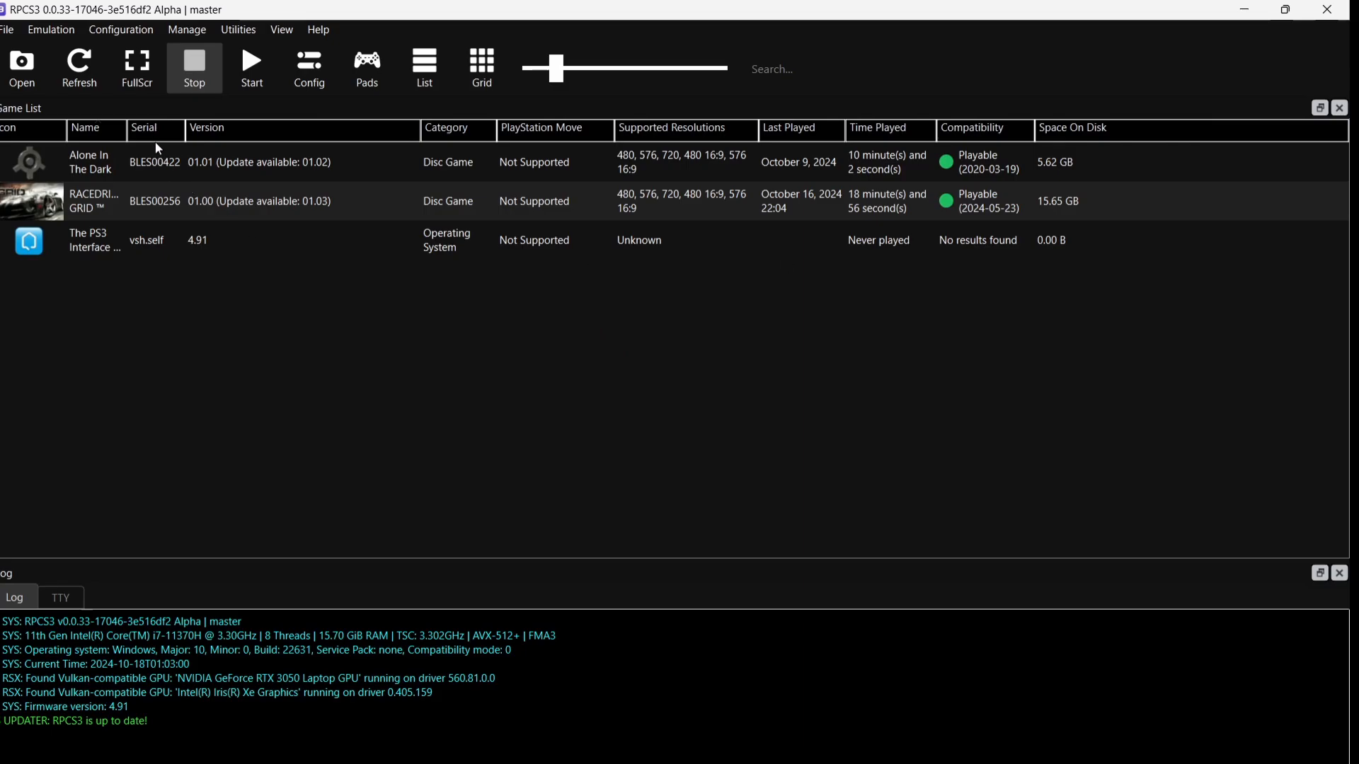
{"action": "mouse_move", "coordinate": [139, 158]}
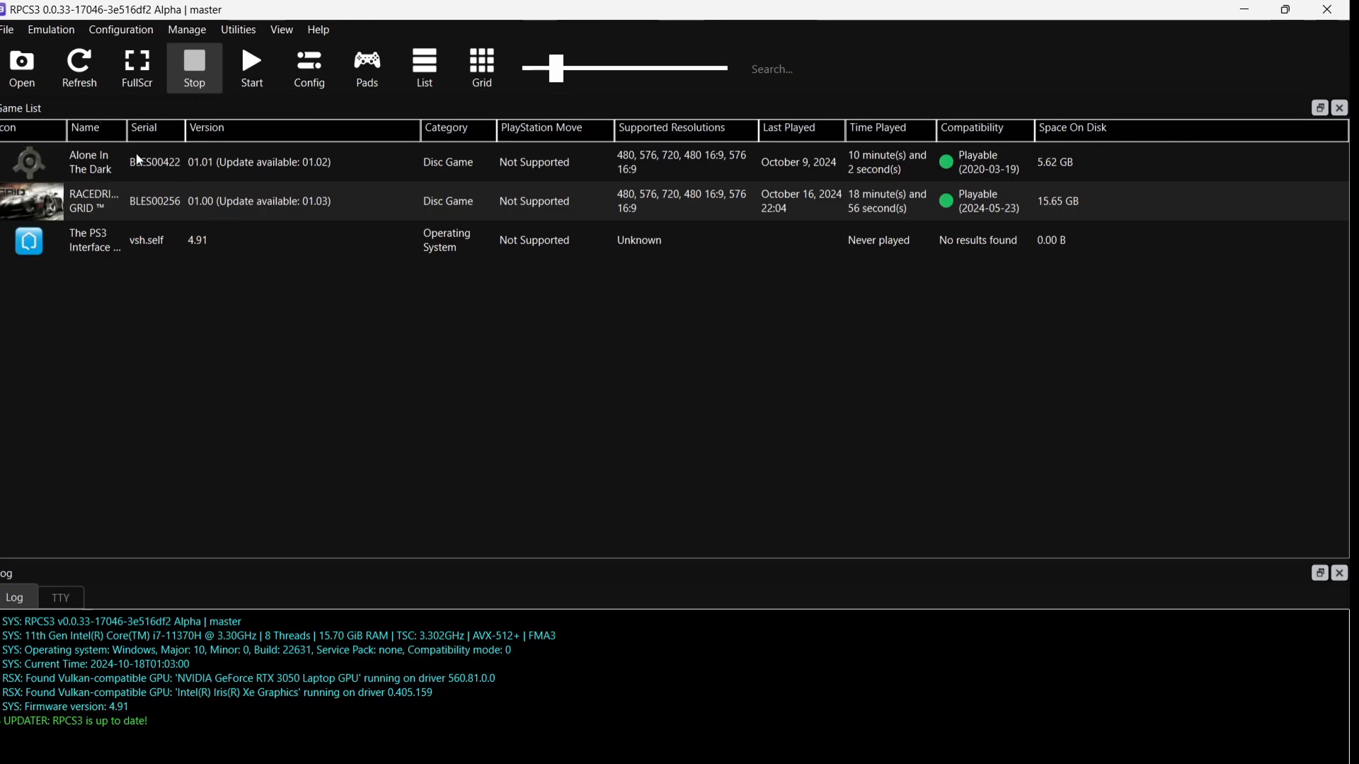
{"action": "mouse_move", "coordinate": [184, 209]}
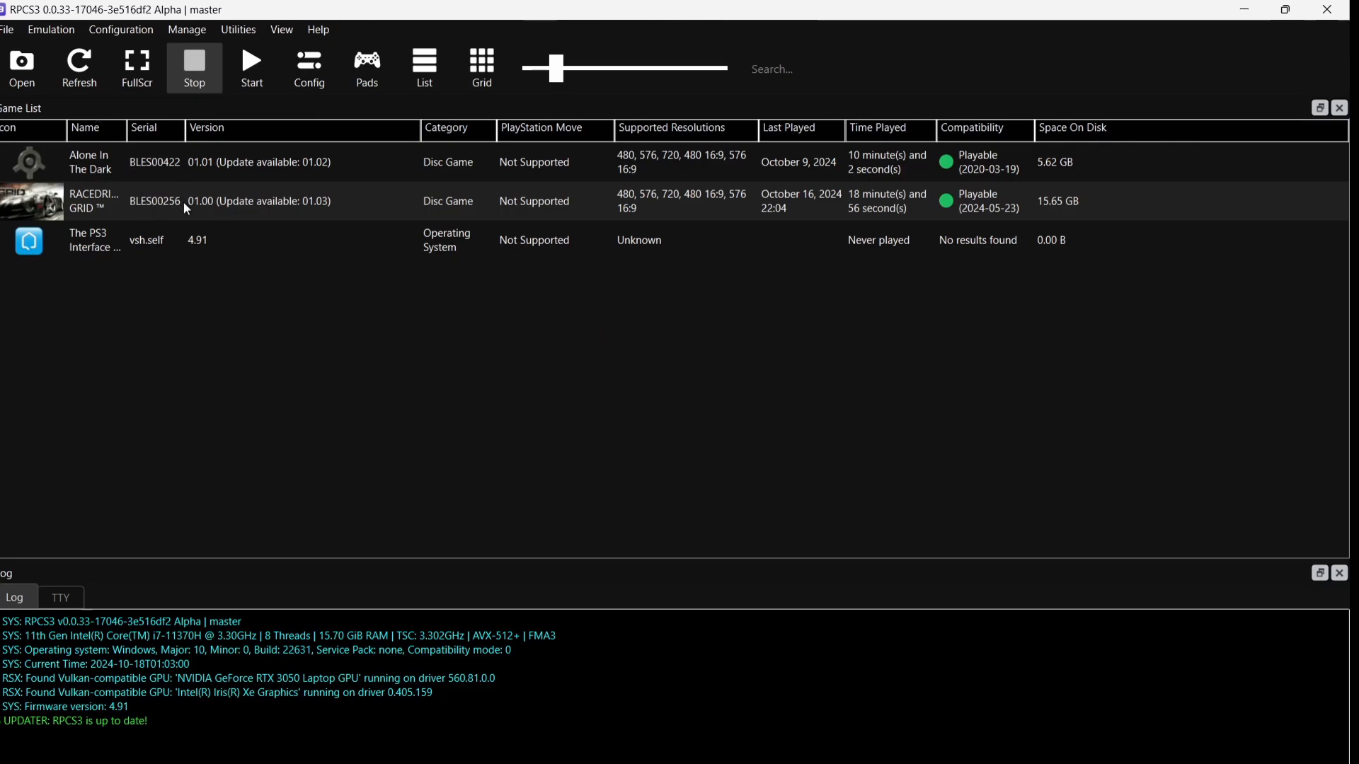
{"action": "mouse_move", "coordinate": [163, 172]}
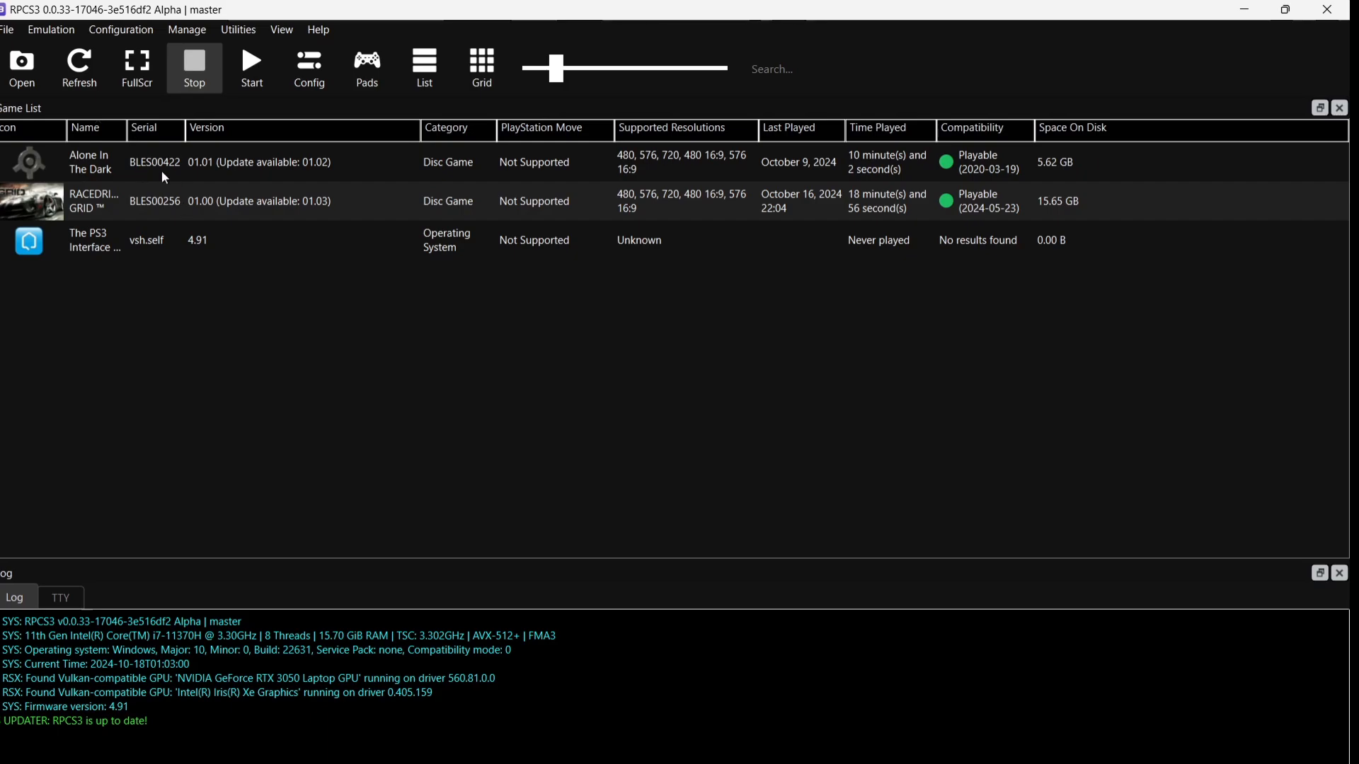
{"action": "mouse_move", "coordinate": [22, 66]}
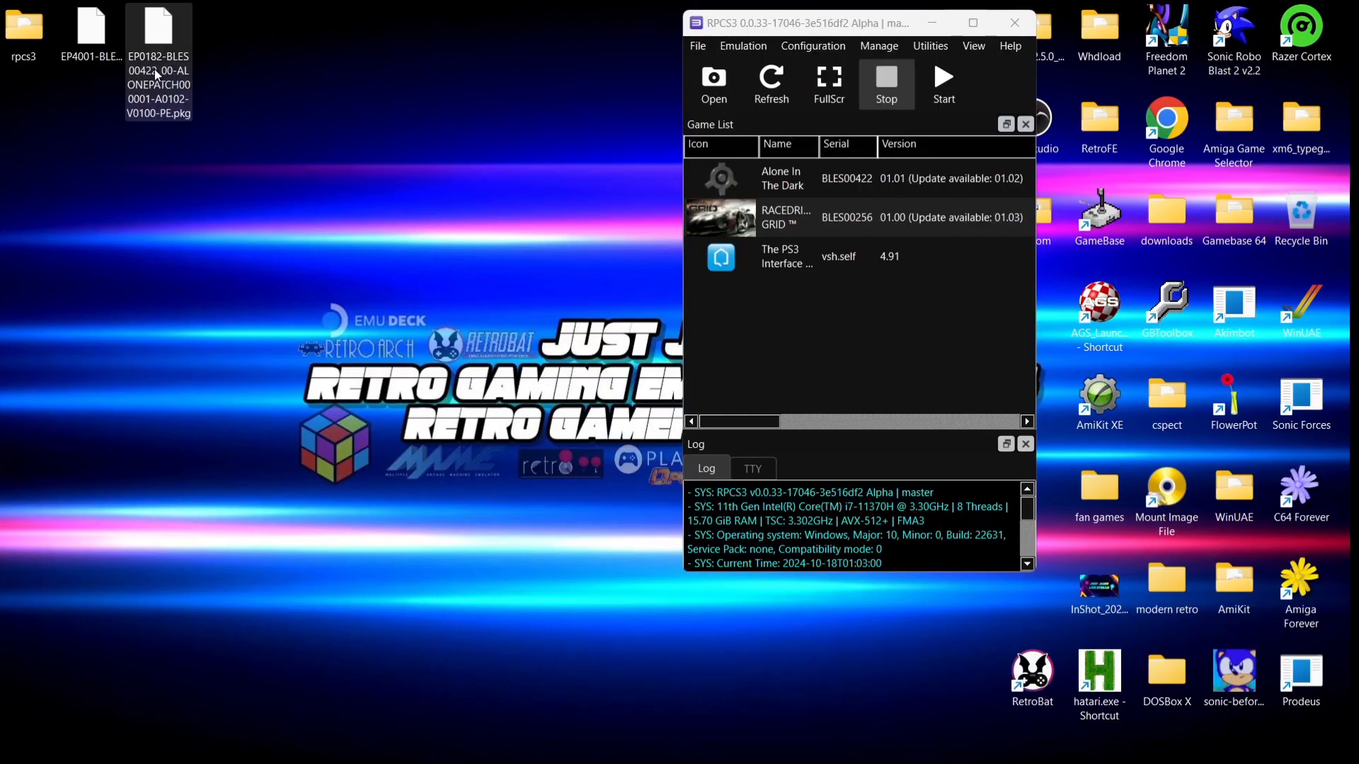
{"action": "mouse_move", "coordinate": [184, 70]}
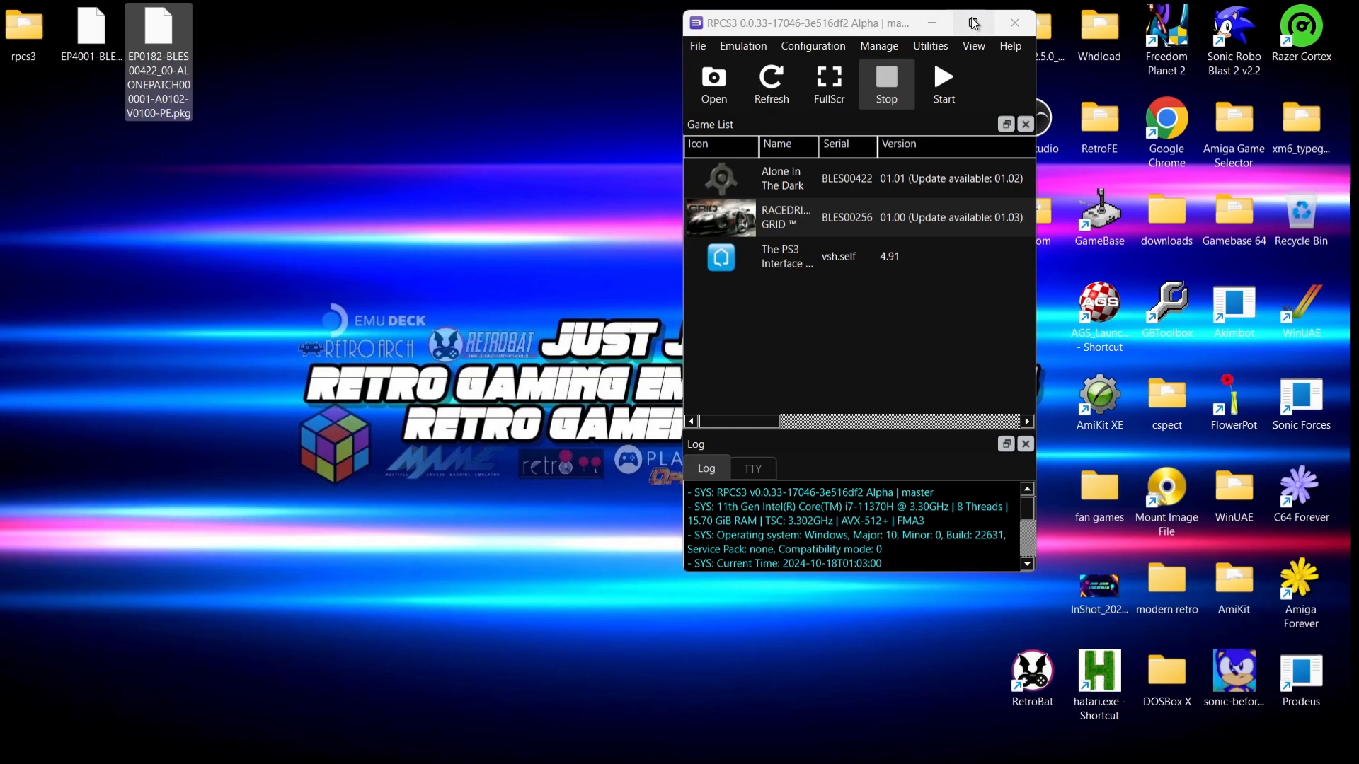
{"action": "left_click", "coordinate": [974, 23]}
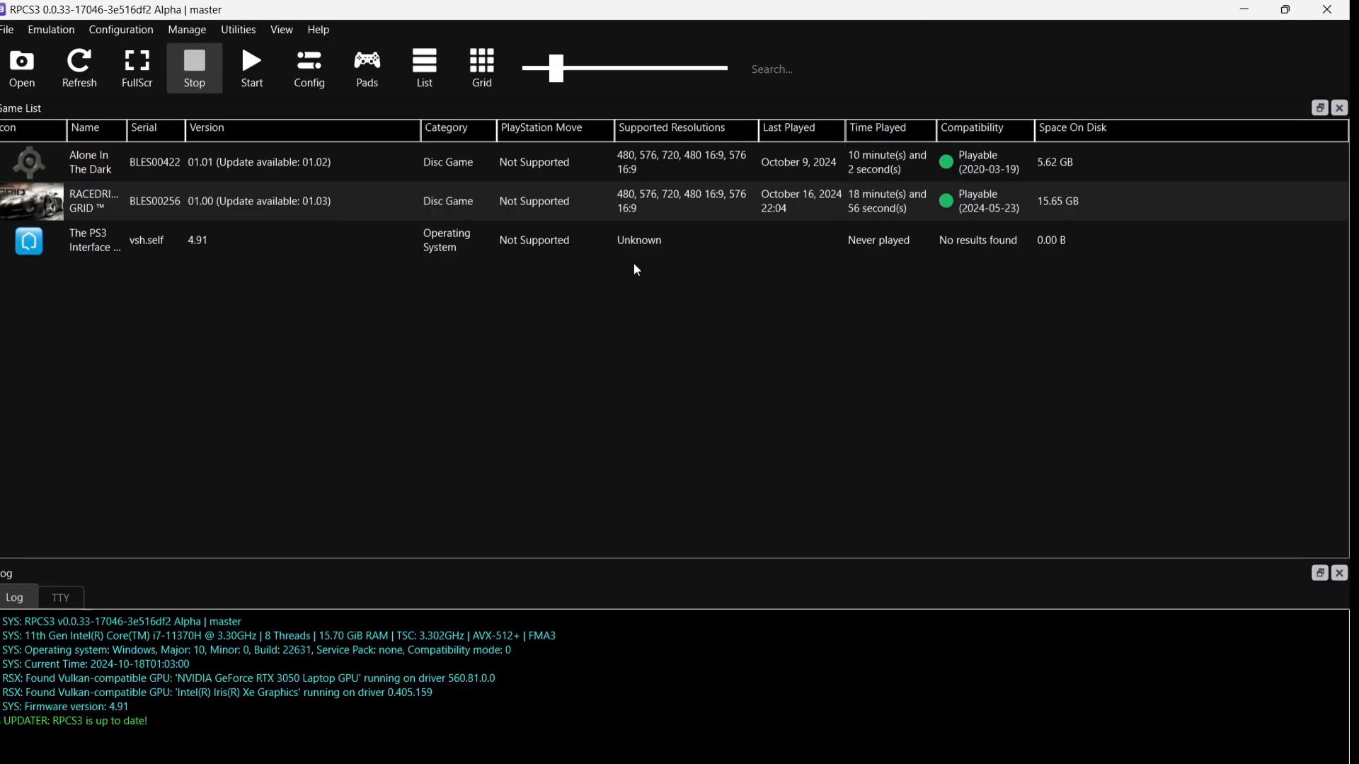
{"action": "mouse_move", "coordinate": [325, 171]}
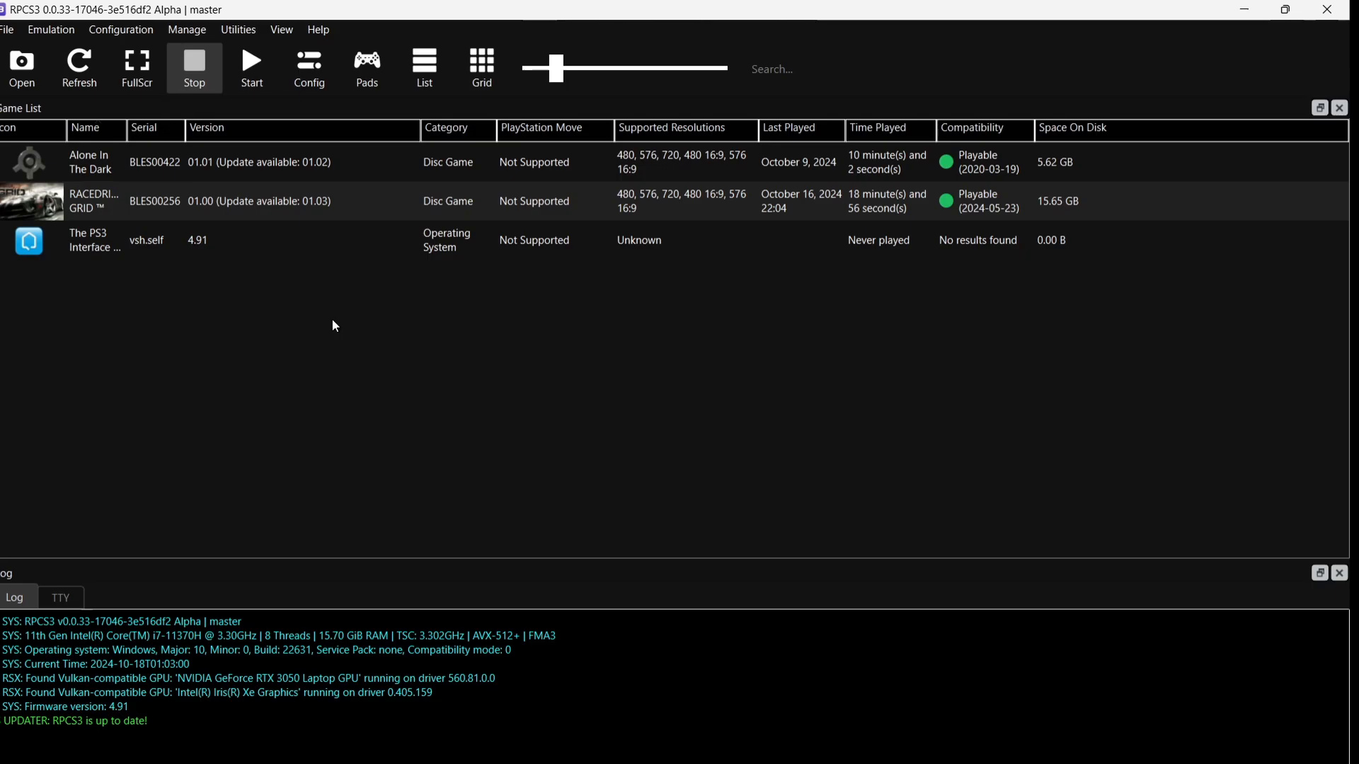
{"action": "mouse_move", "coordinate": [352, 329]}
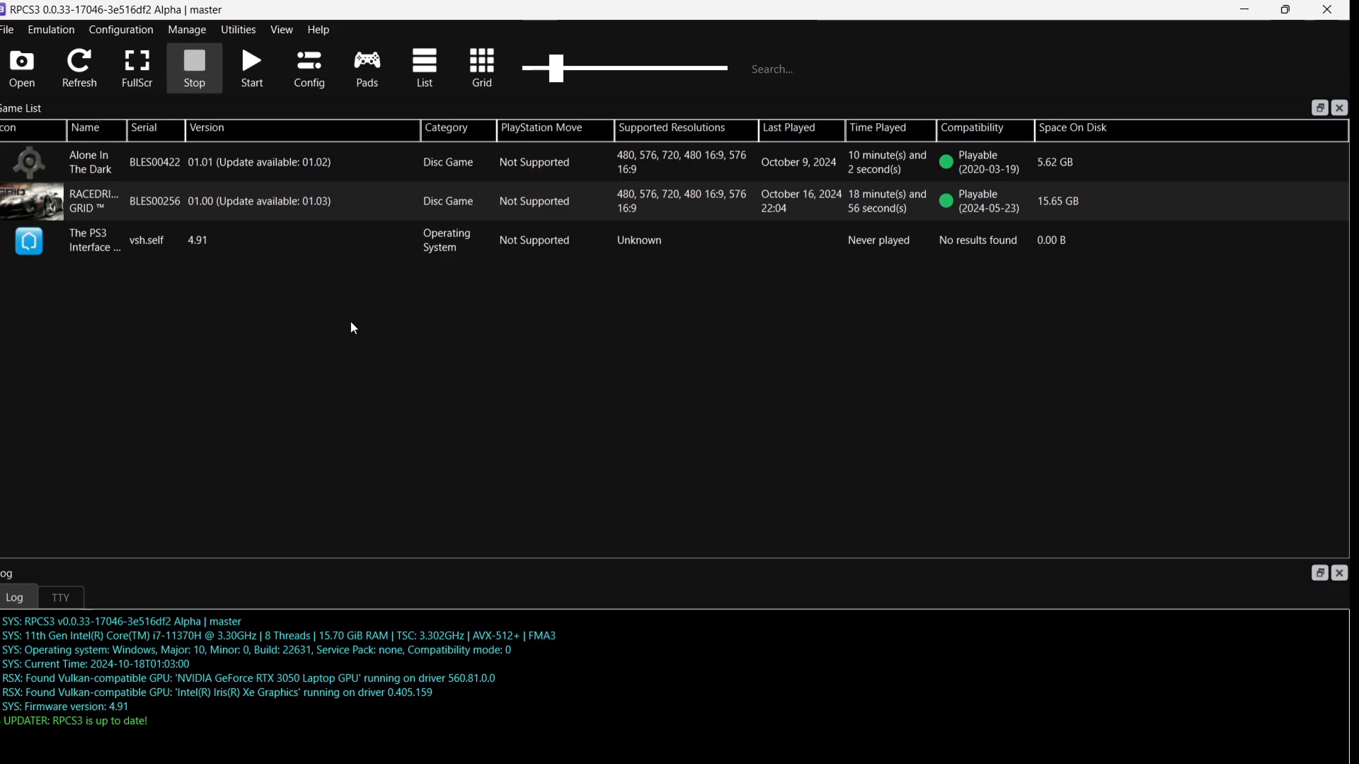
{"action": "mouse_move", "coordinate": [407, 6]}
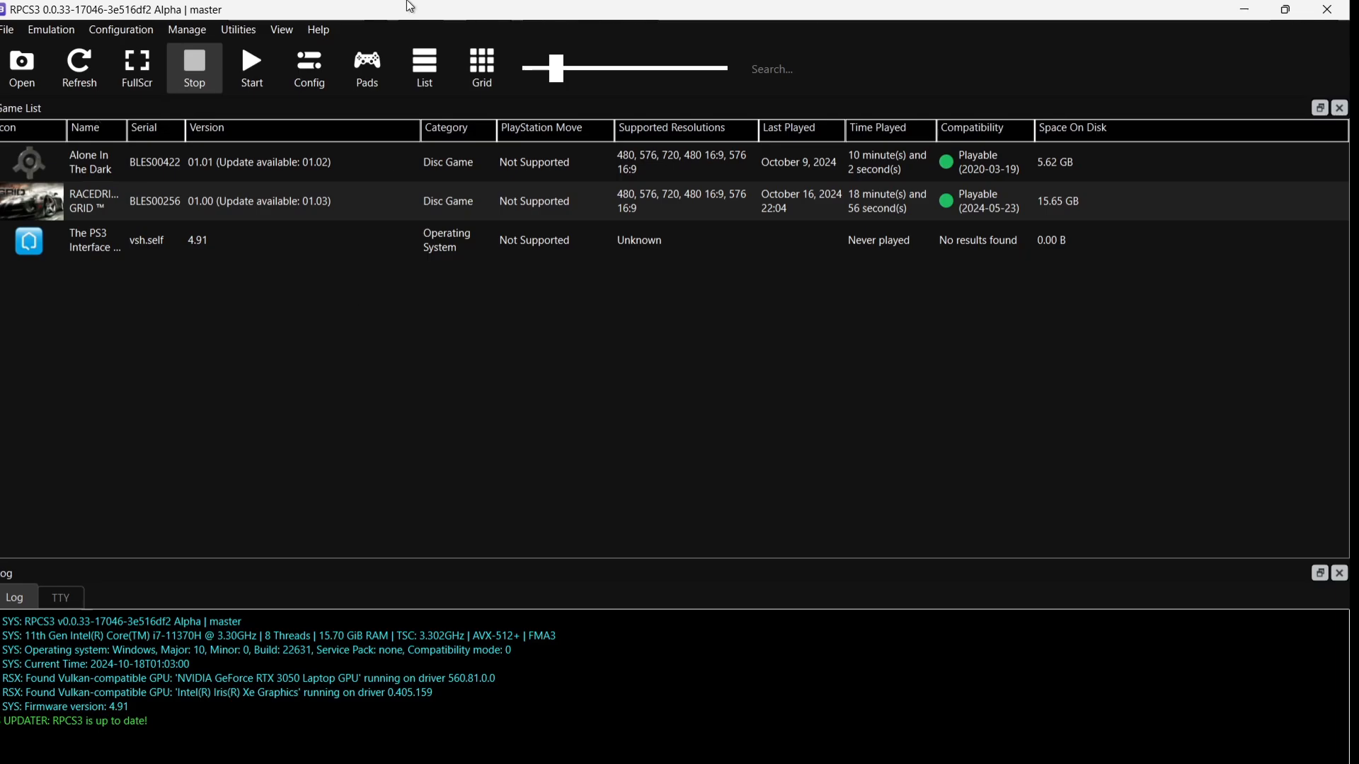
Step: Install the Alone In The Dark PKG from the desktop, bringing it to version 01.02
{"action": "left_click", "coordinate": [1282, 9]}
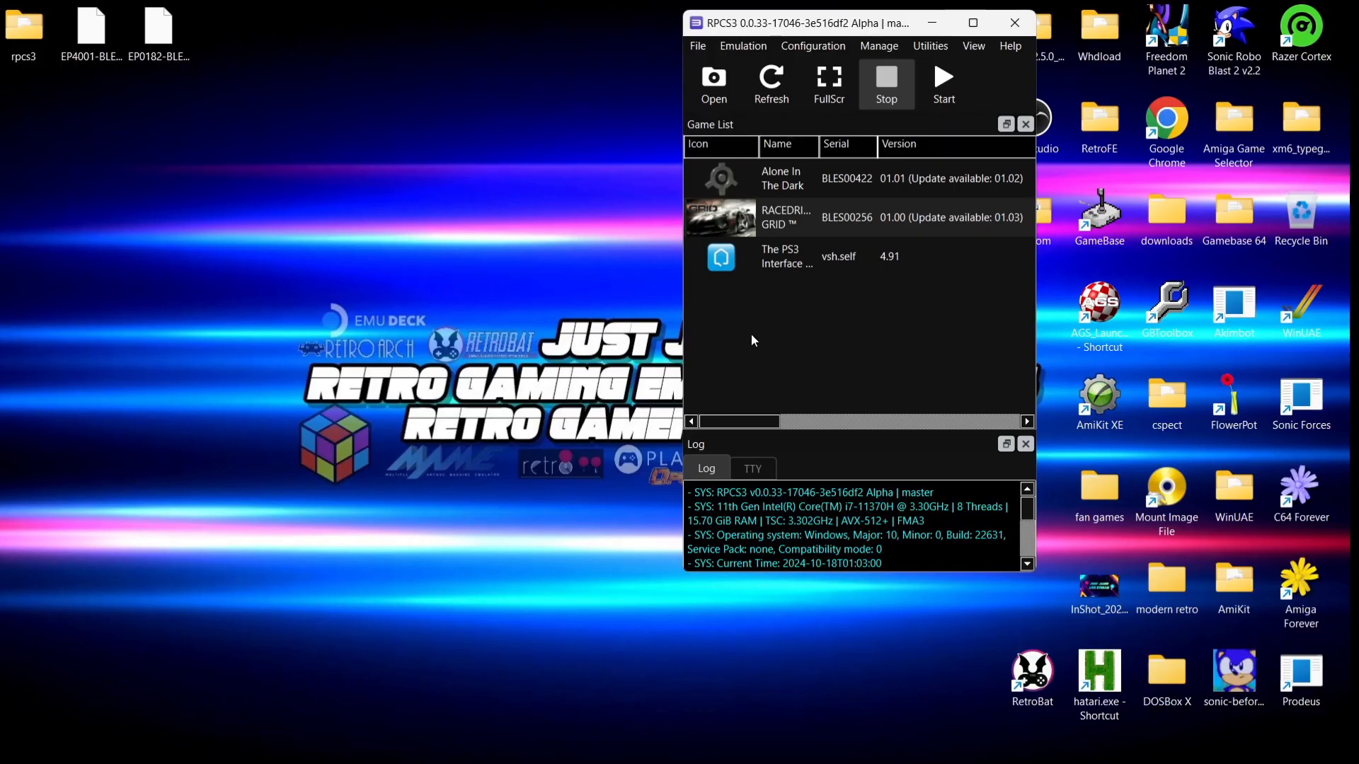
{"action": "mouse_move", "coordinate": [808, 335]}
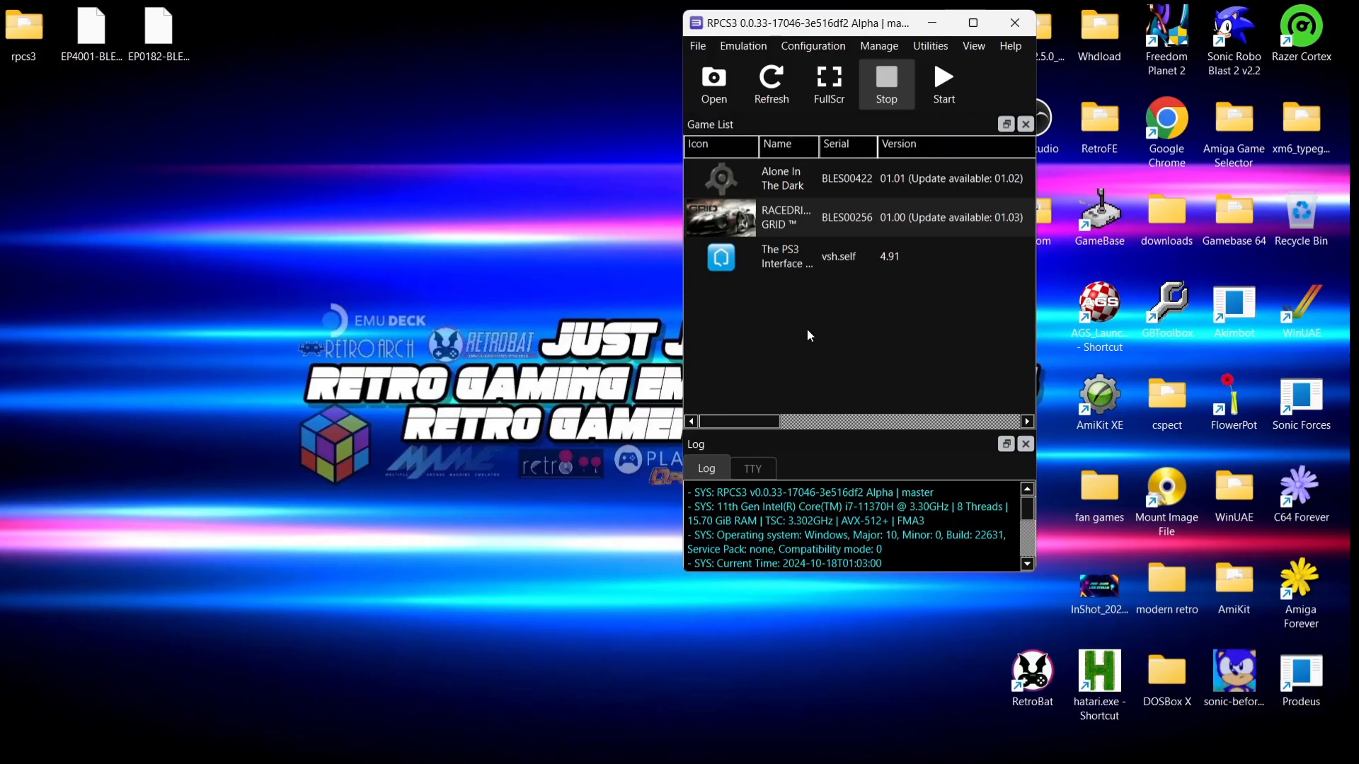
{"action": "left_click", "coordinate": [159, 27]}
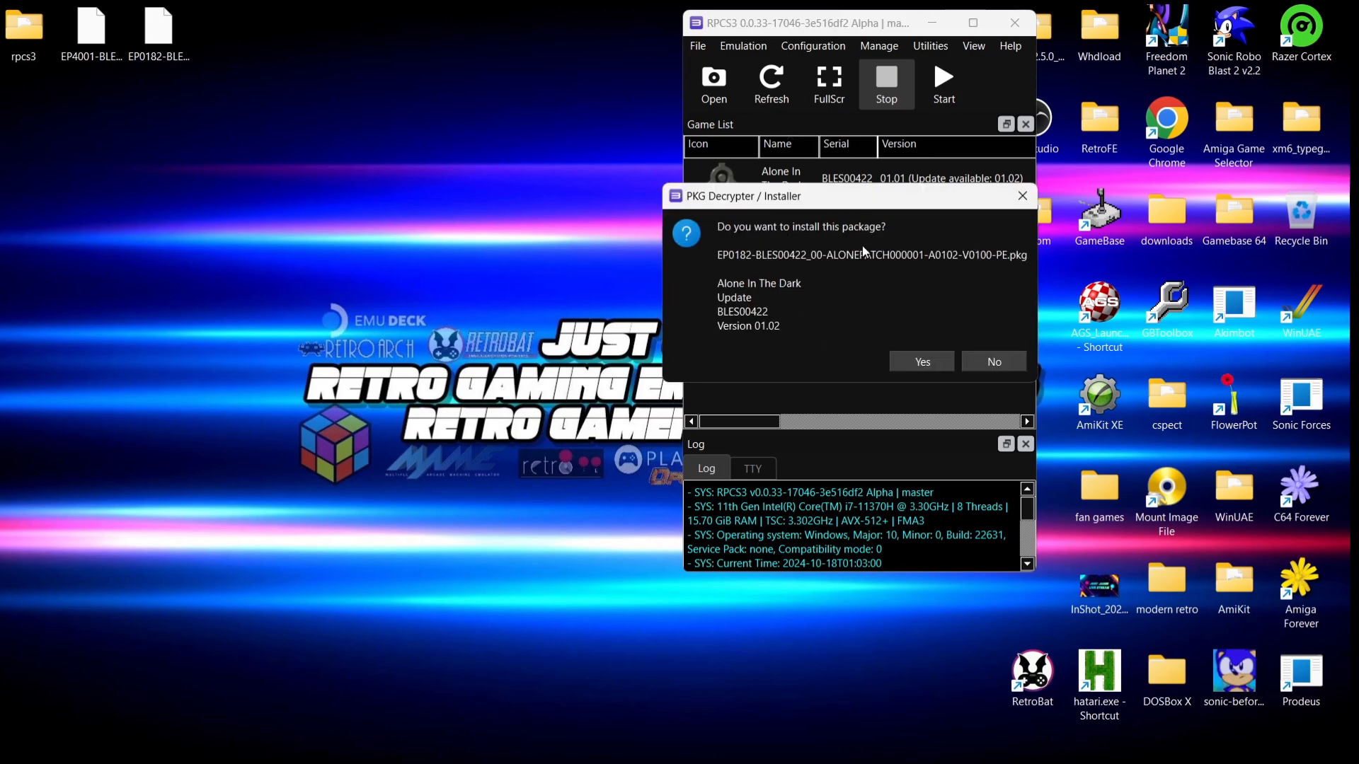
{"action": "mouse_move", "coordinate": [919, 402]}
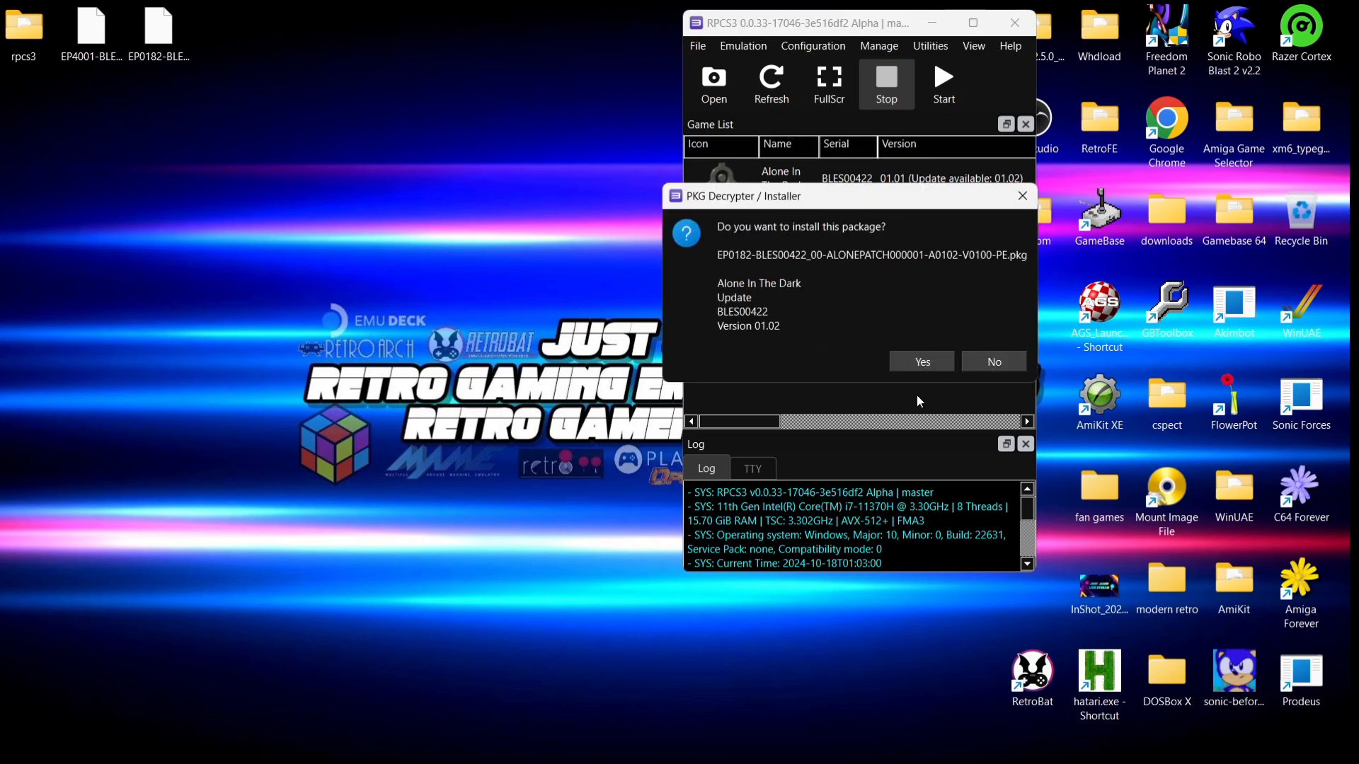
{"action": "left_click", "coordinate": [922, 362]}
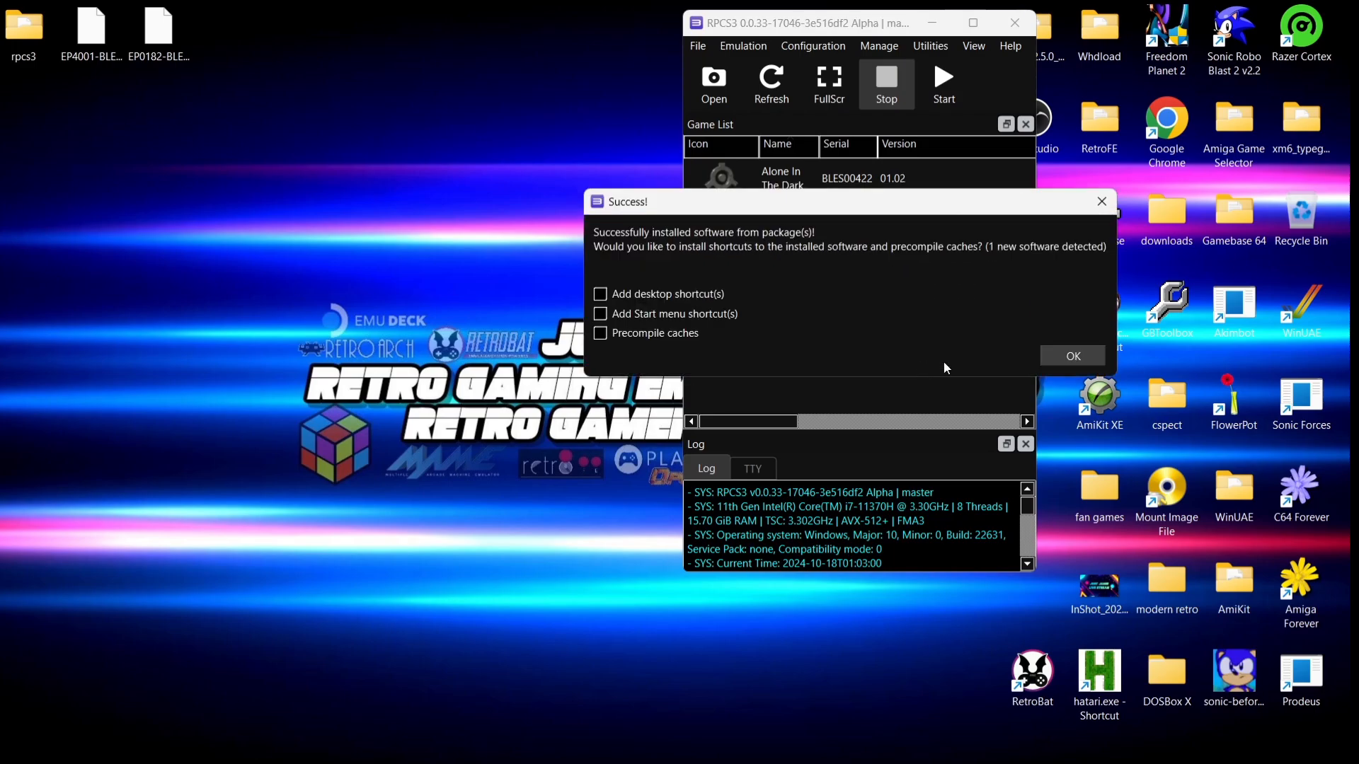
{"action": "left_click", "coordinate": [1072, 357]}
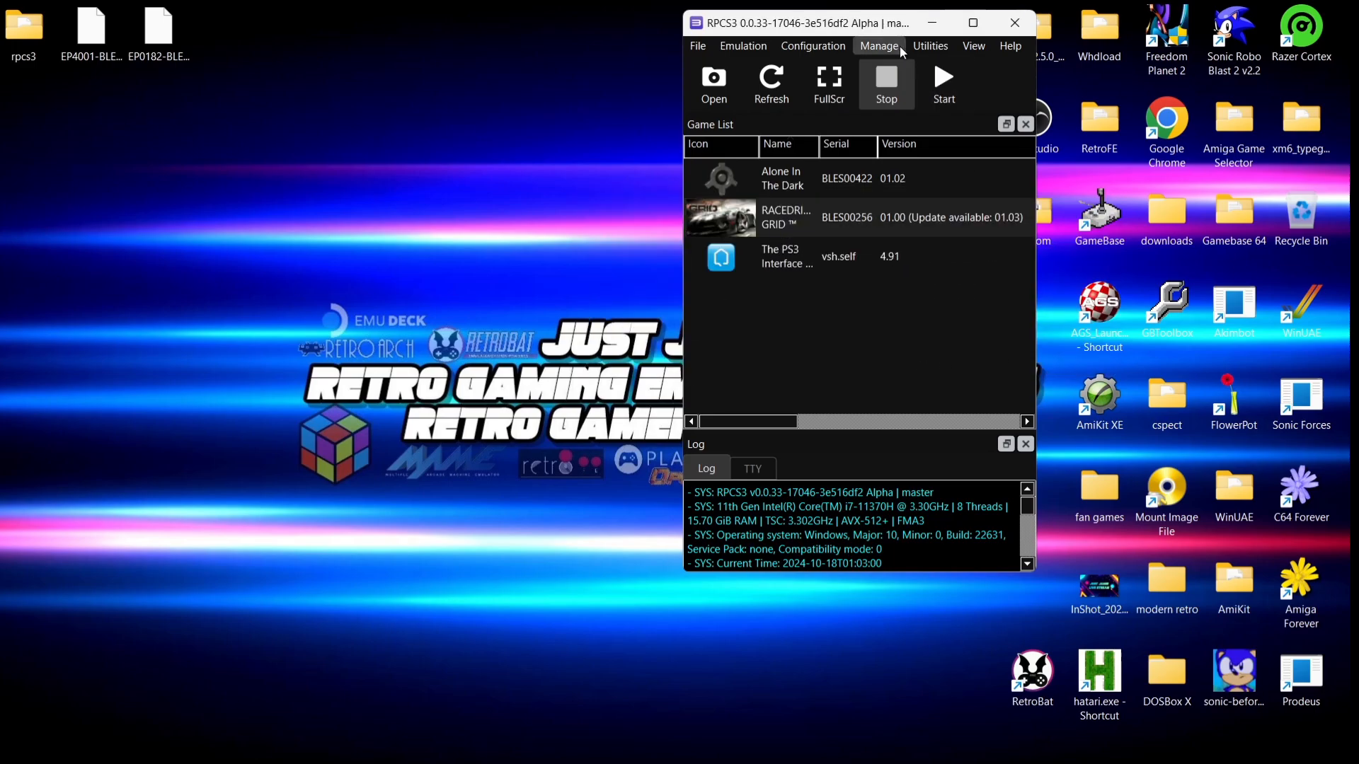
{"action": "left_click", "coordinate": [971, 23]}
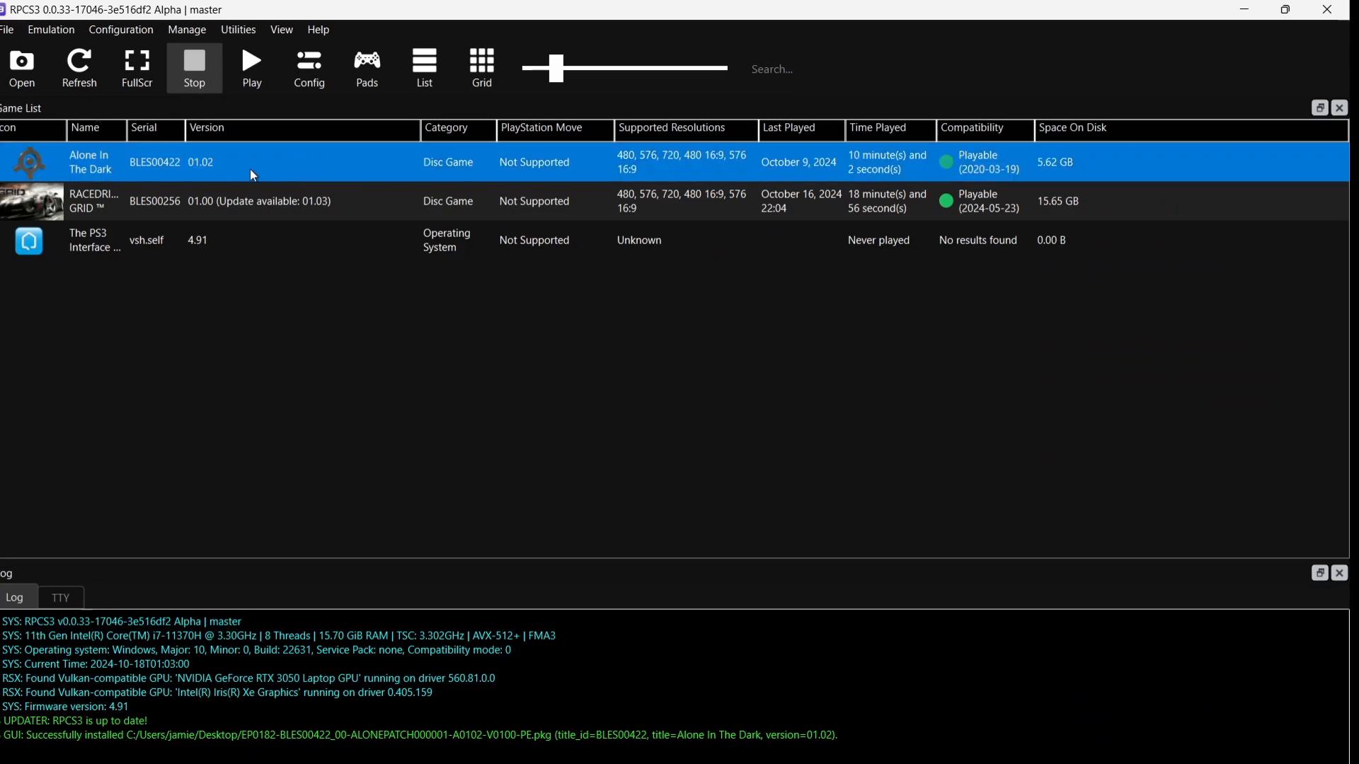
{"action": "mouse_move", "coordinate": [283, 167]}
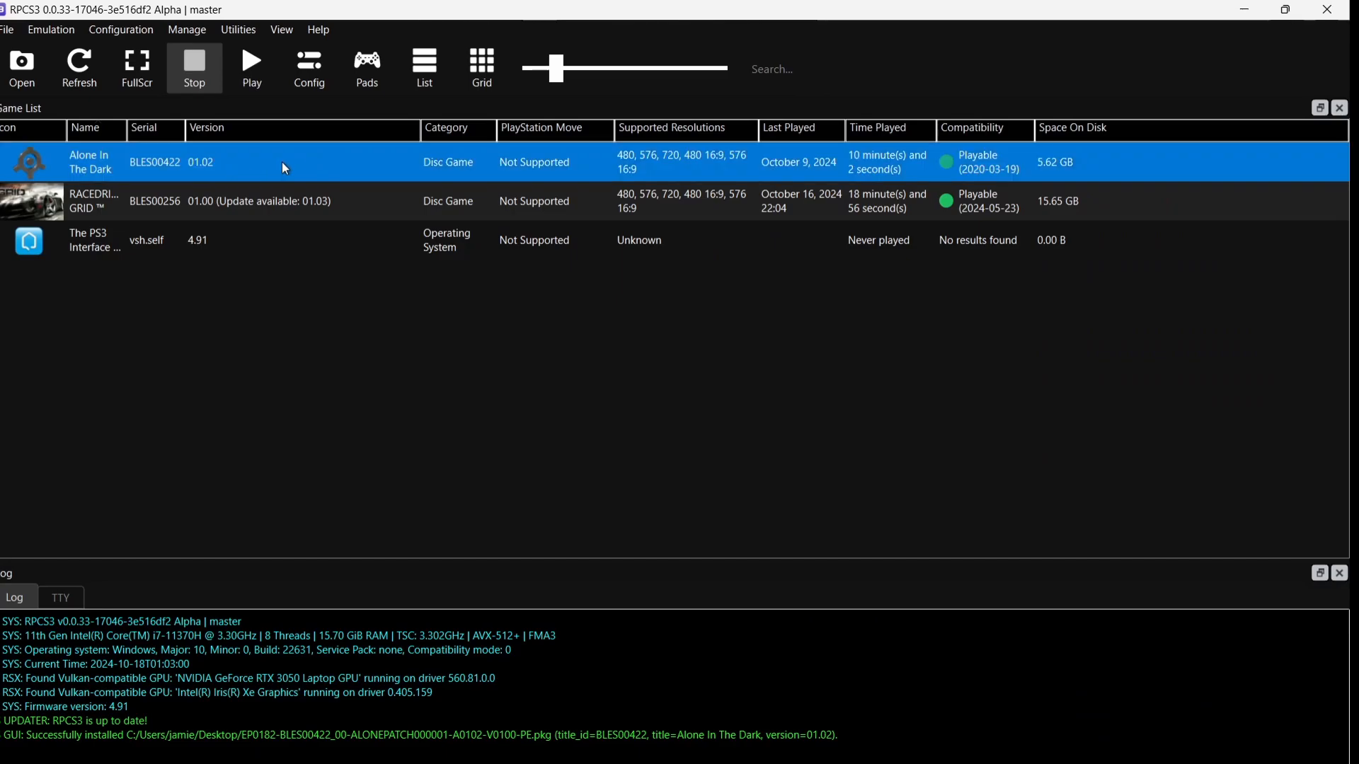
{"action": "mouse_move", "coordinate": [284, 176]}
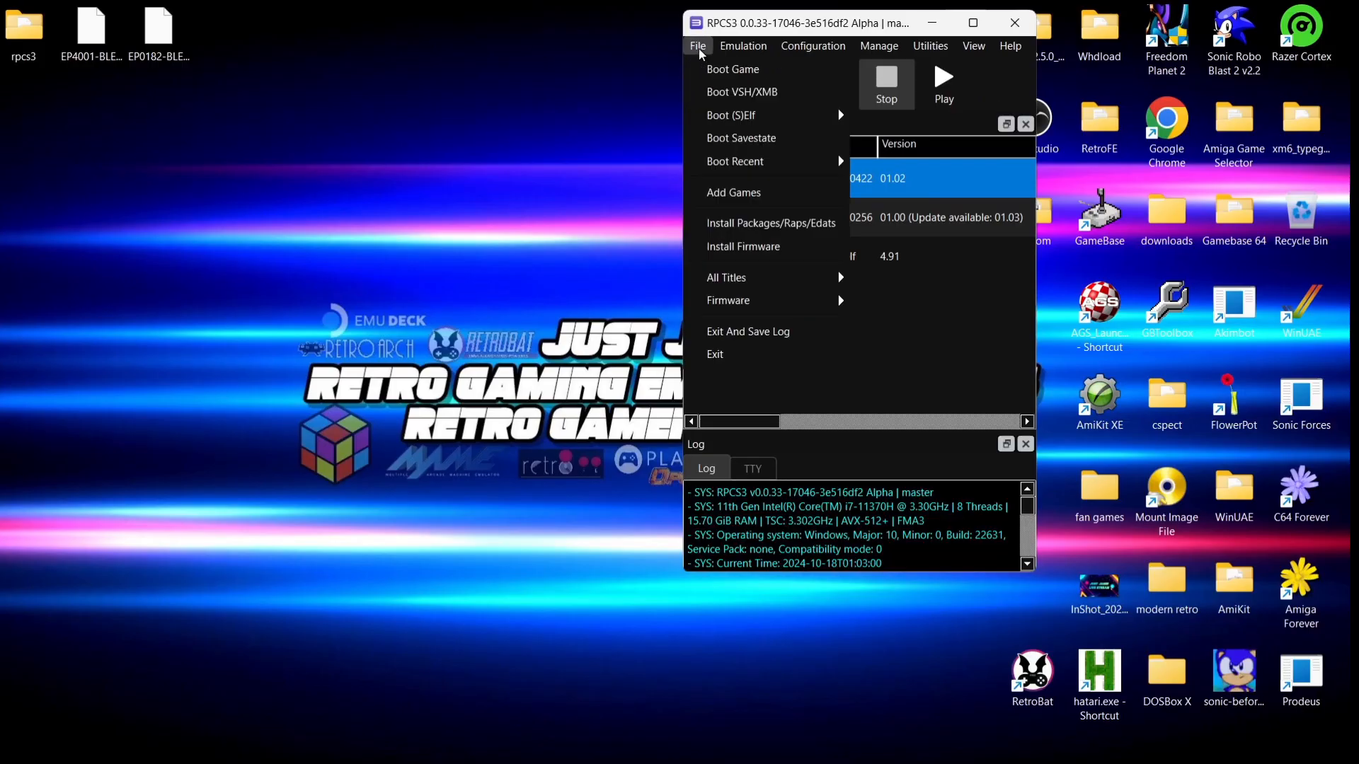
{"action": "mouse_move", "coordinate": [767, 228]}
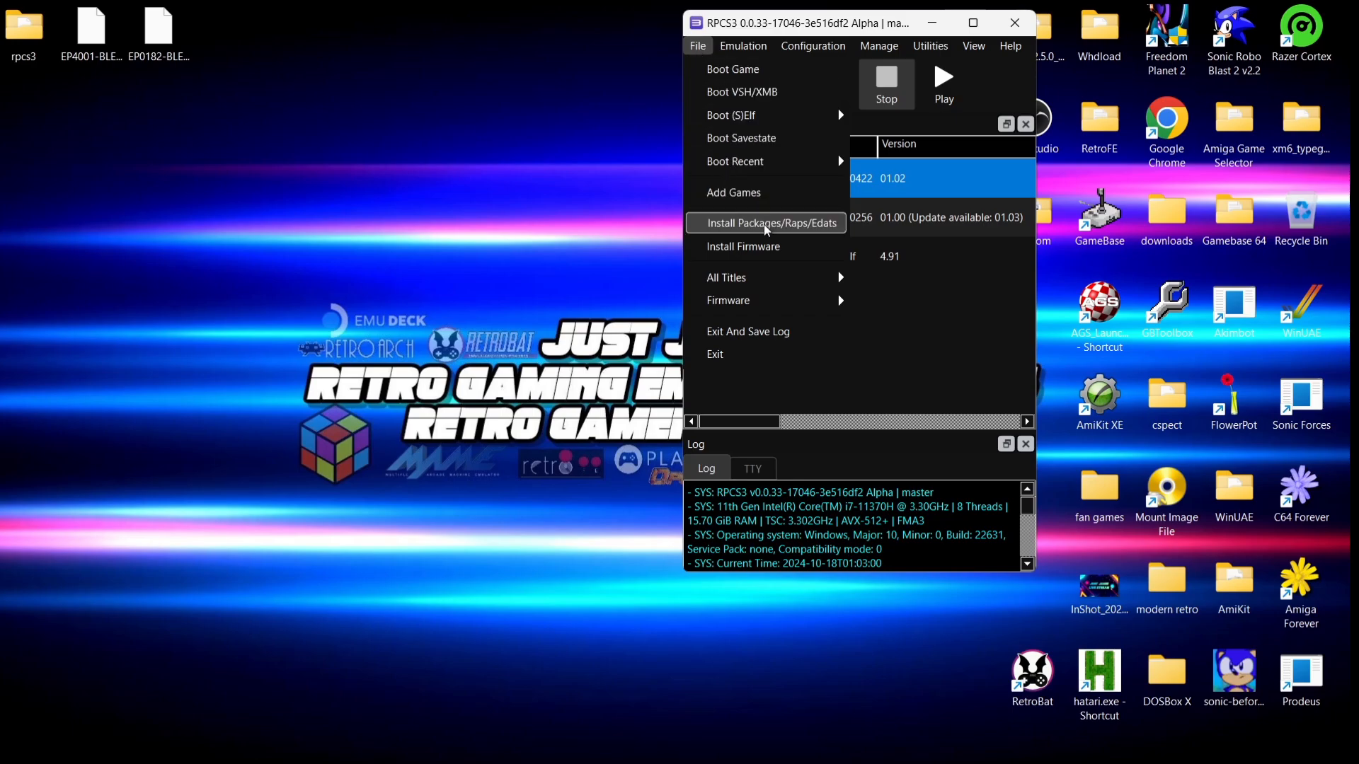
{"action": "mouse_move", "coordinate": [797, 226]}
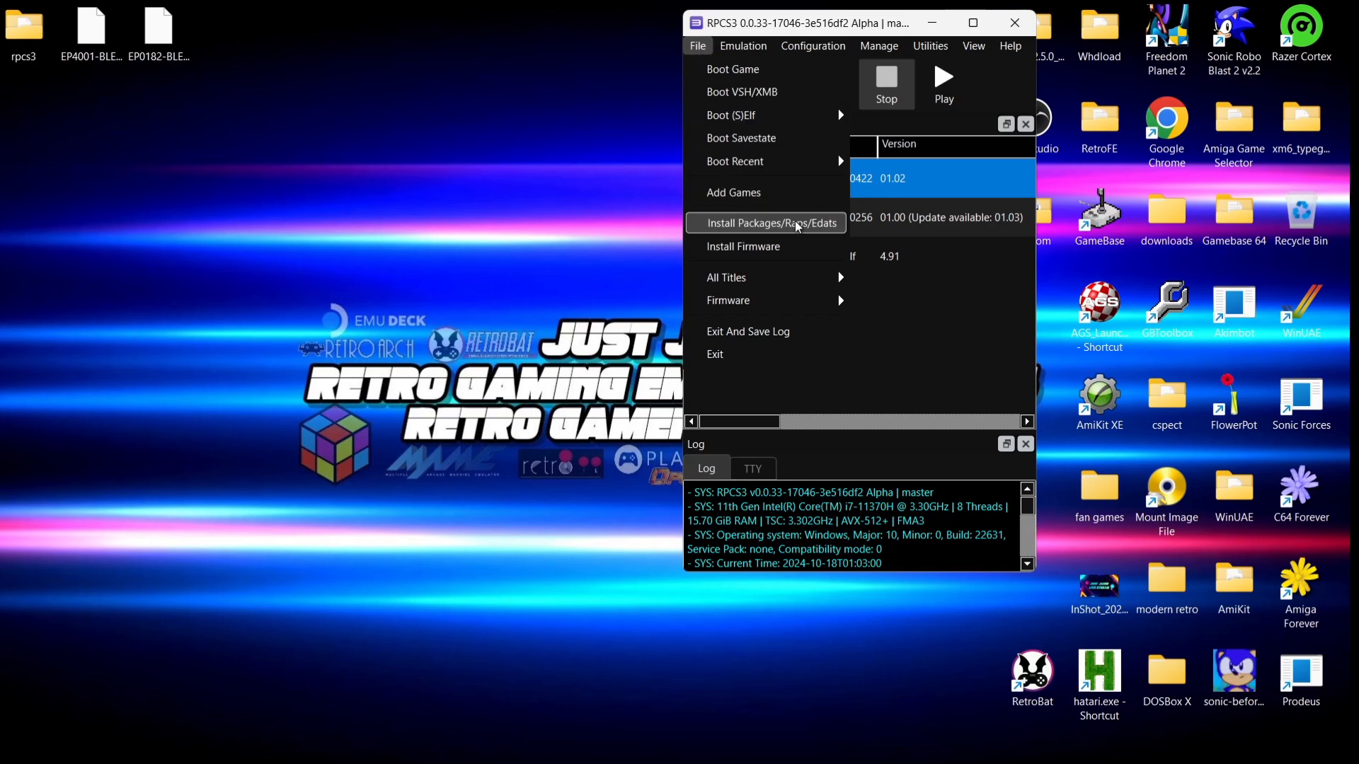
Step: Install the GRID 01.03 update PKG from the Desktop via Install Packages/Raps/Edats
{"action": "left_click", "coordinate": [771, 224]}
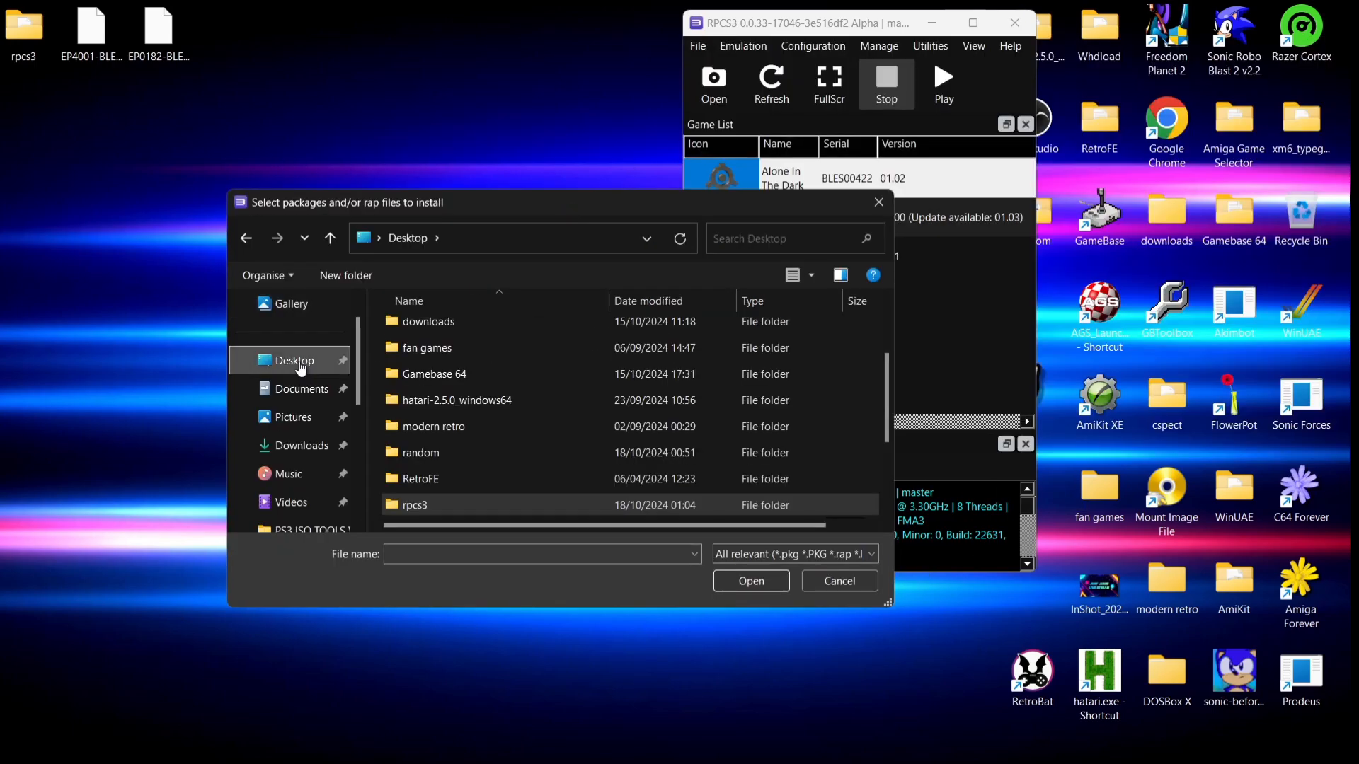
{"action": "scroll", "scroll_direction": "down", "scroll_amount": 3}
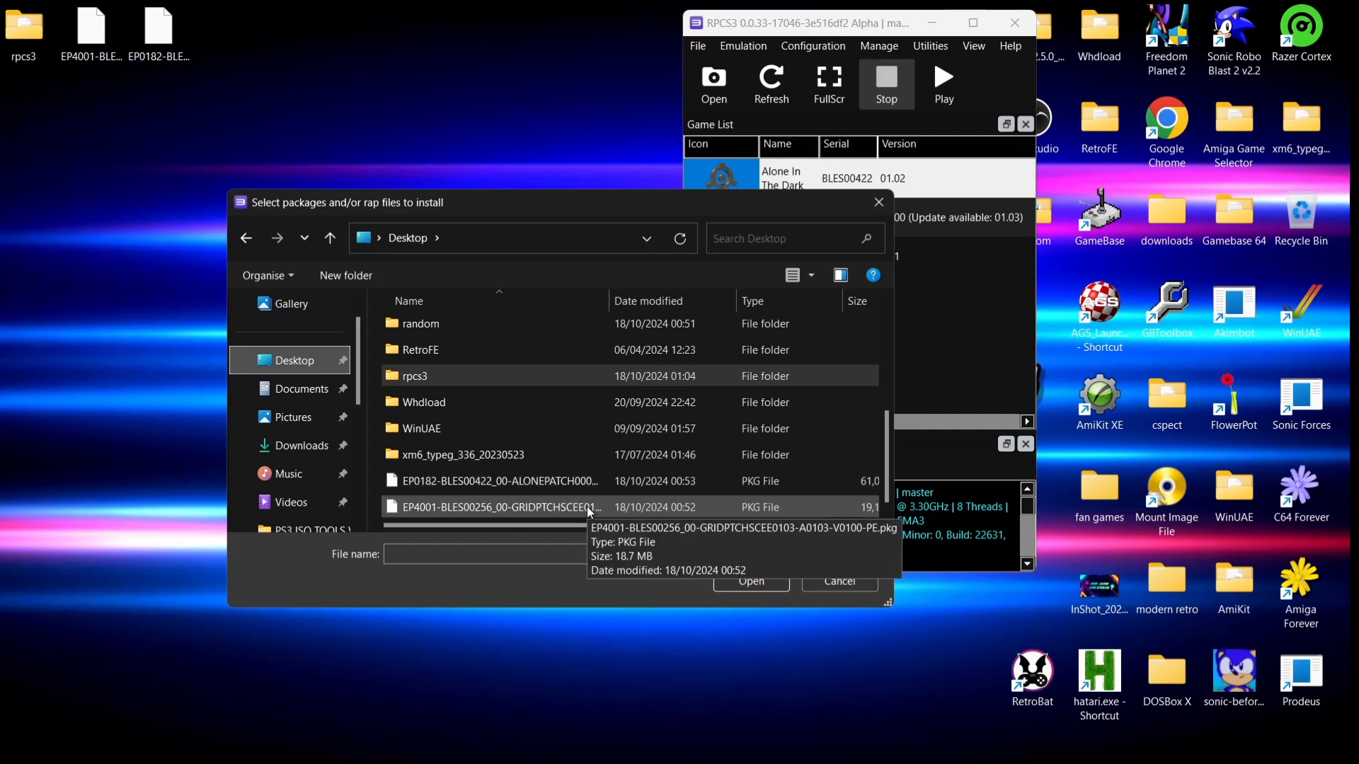
{"action": "left_click", "coordinate": [750, 582]}
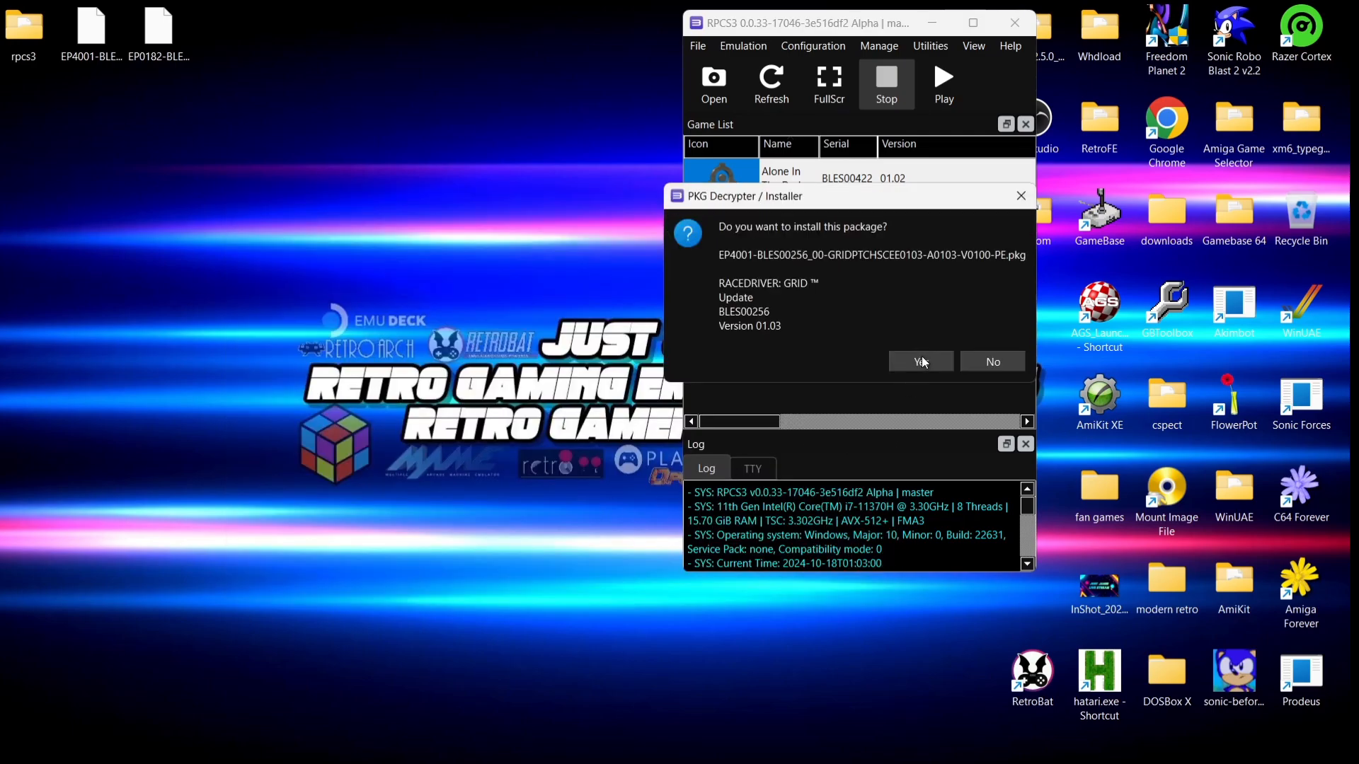
{"action": "left_click", "coordinate": [920, 363]}
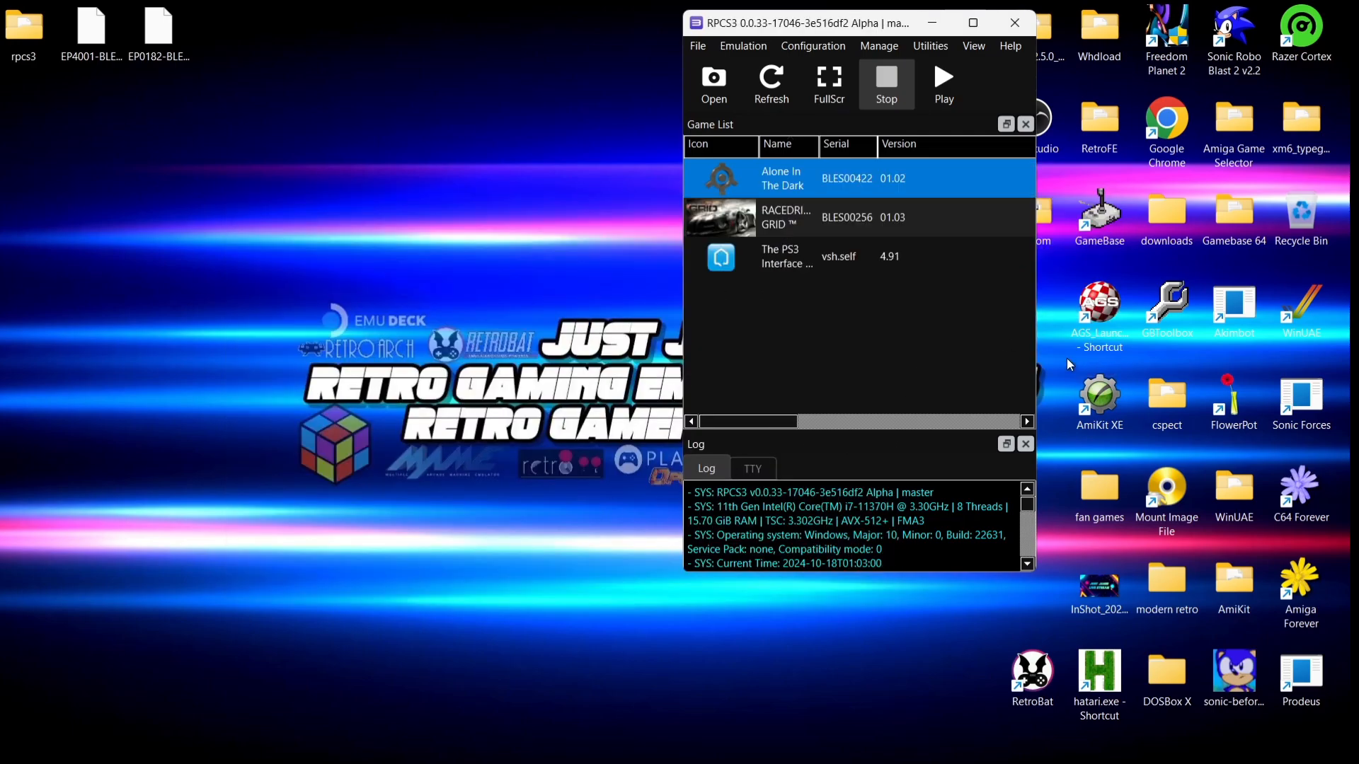
Step: Maximize RPCS3 and boot RACEDRIVER: GRID from the updated game list
{"action": "left_click", "coordinate": [974, 23]}
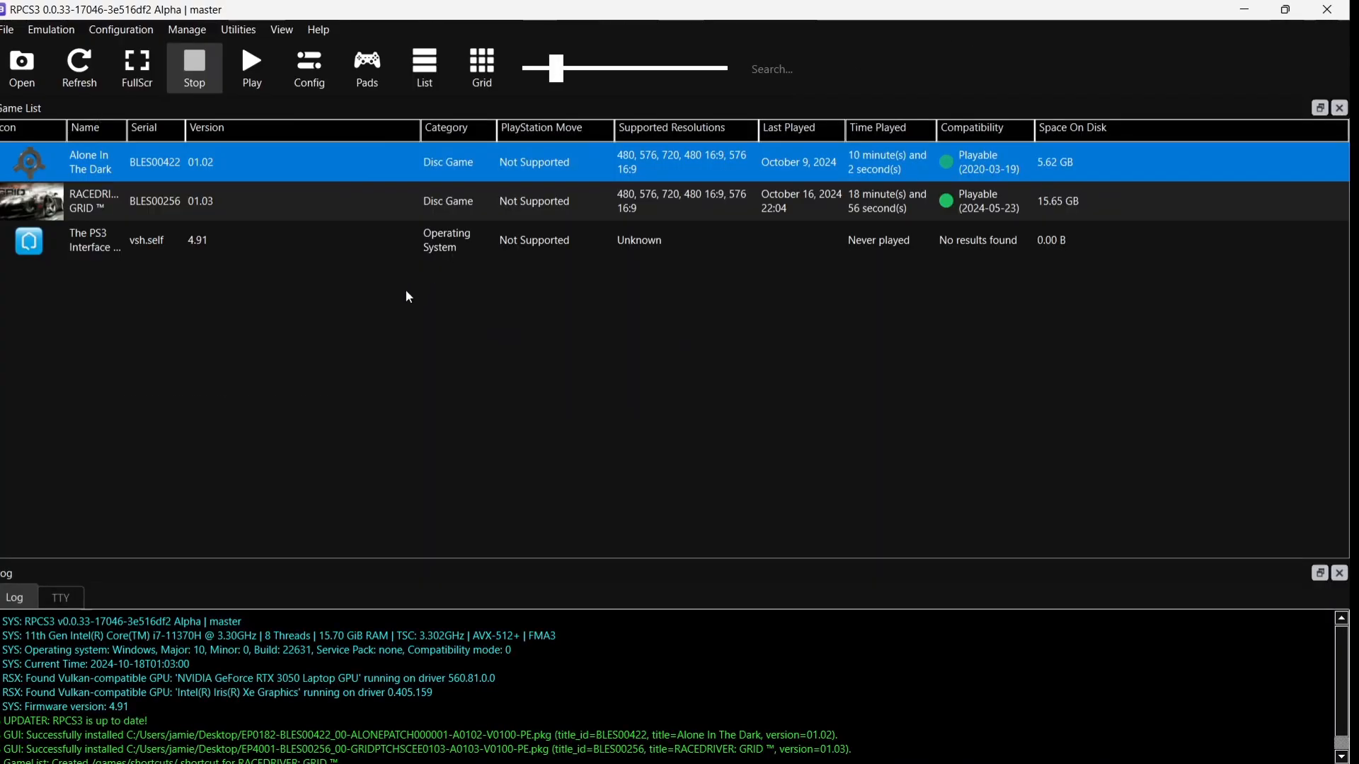
{"action": "mouse_move", "coordinate": [276, 207]}
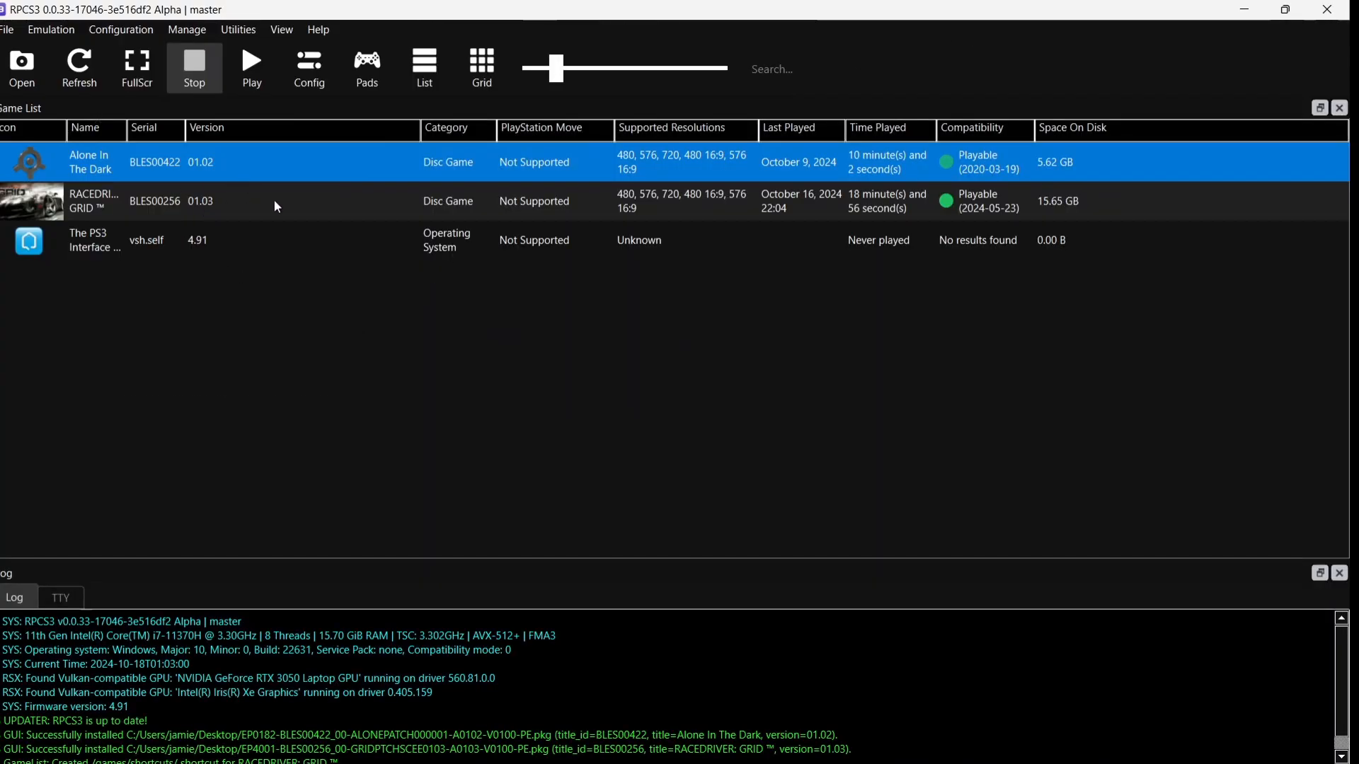
{"action": "mouse_move", "coordinate": [286, 217]}
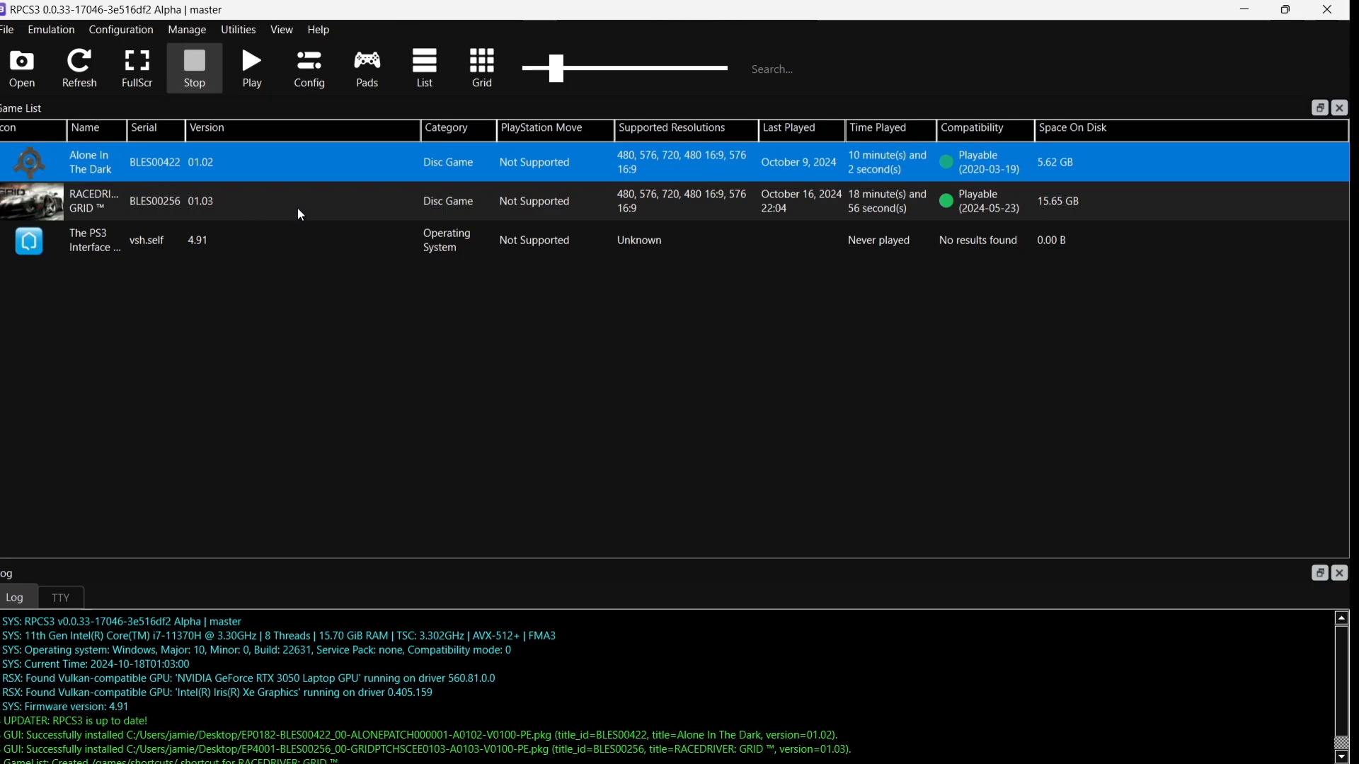
{"action": "mouse_move", "coordinate": [254, 211]}
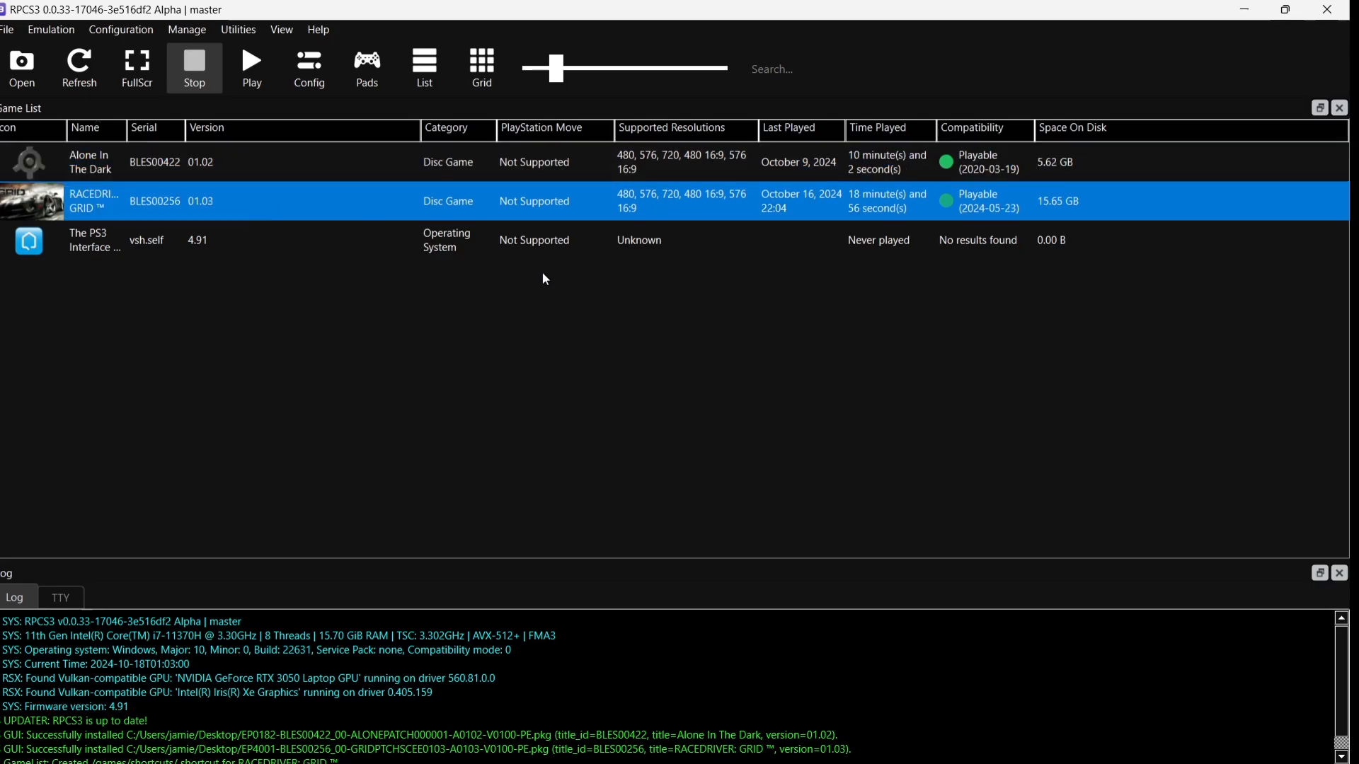
{"action": "double_click", "coordinate": [93, 201]}
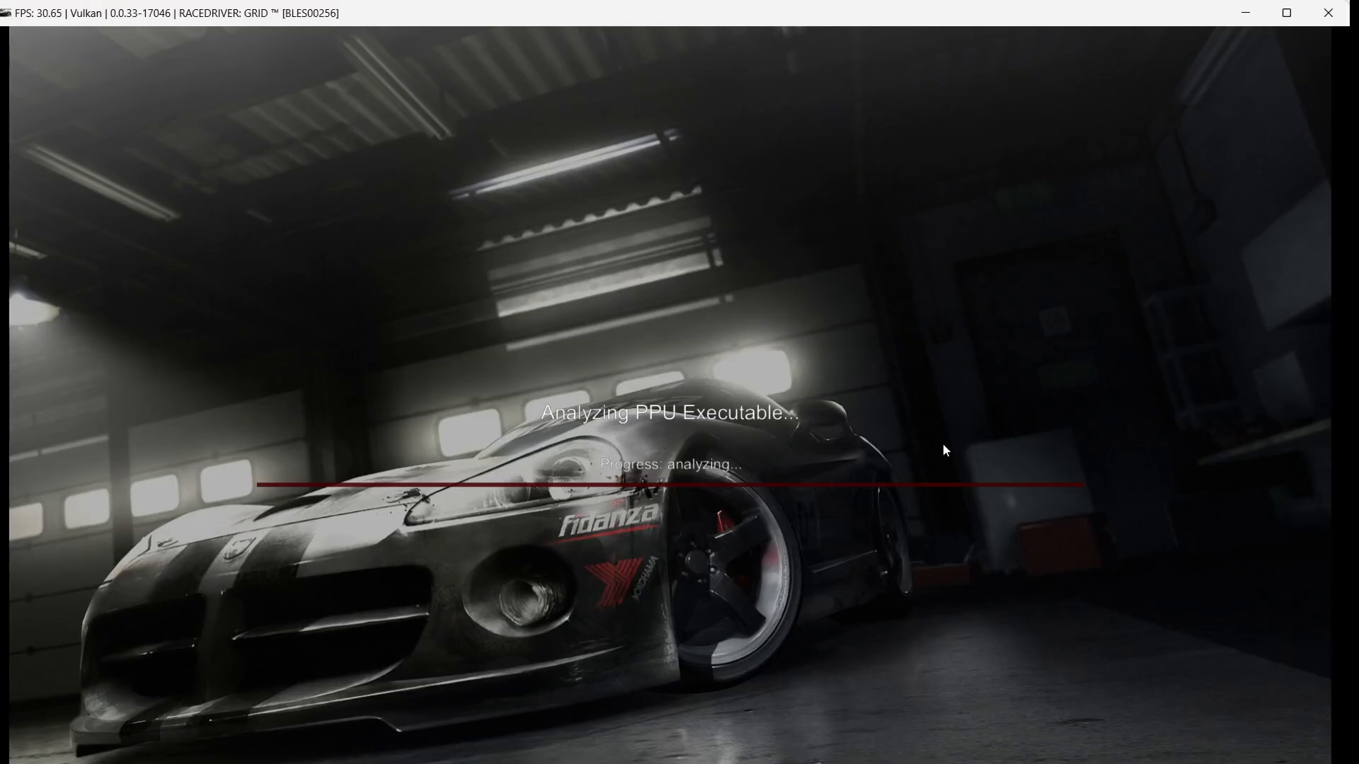